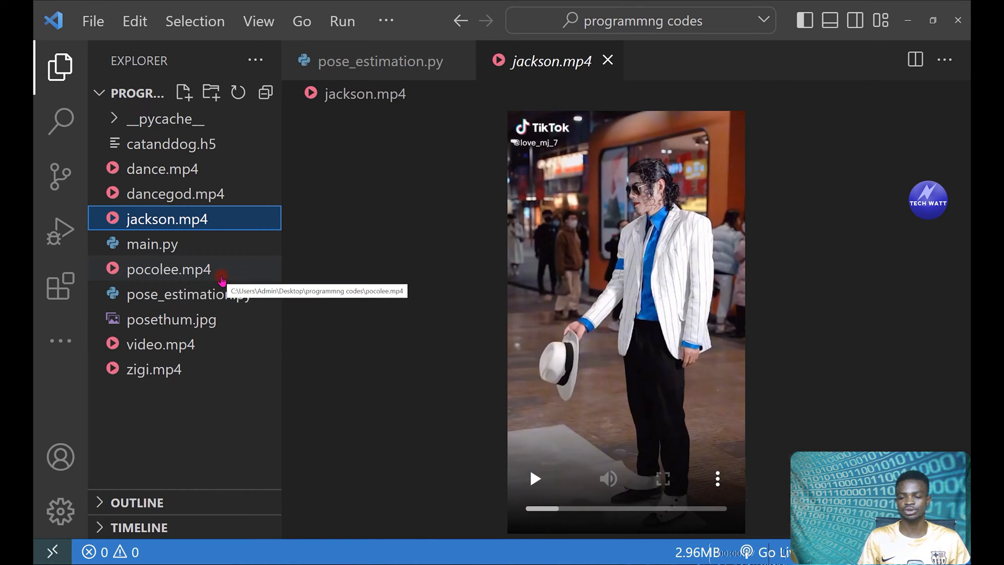
mouse_move(608, 59)
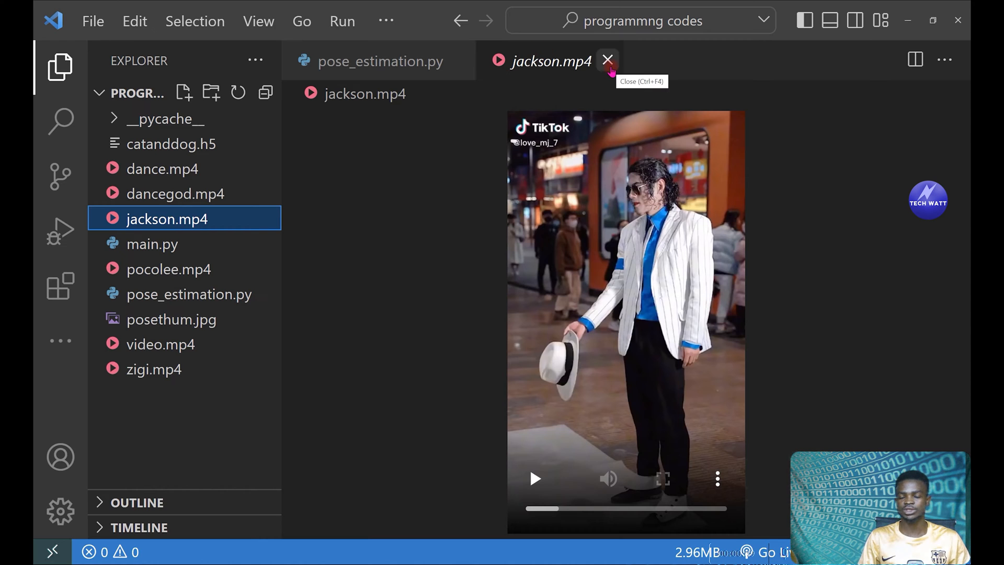
- Close the jackson.mp4 preview tab to reveal the empty pose_estimation.py
click(607, 59)
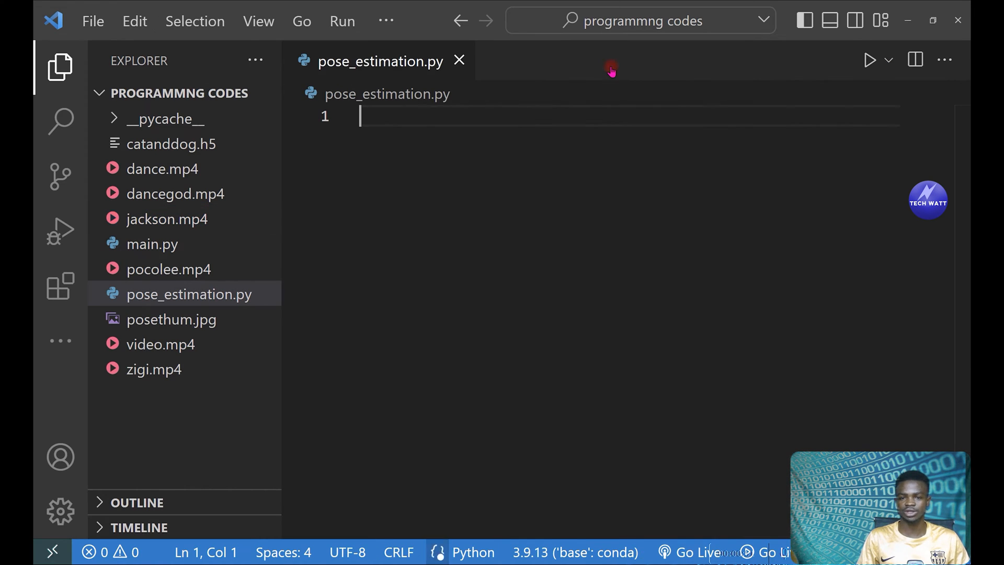
- Hide the Explorer and write 'import cv2 as cv' and 'from cvzone.PoseModule import PoseDetector'
click(60, 66)
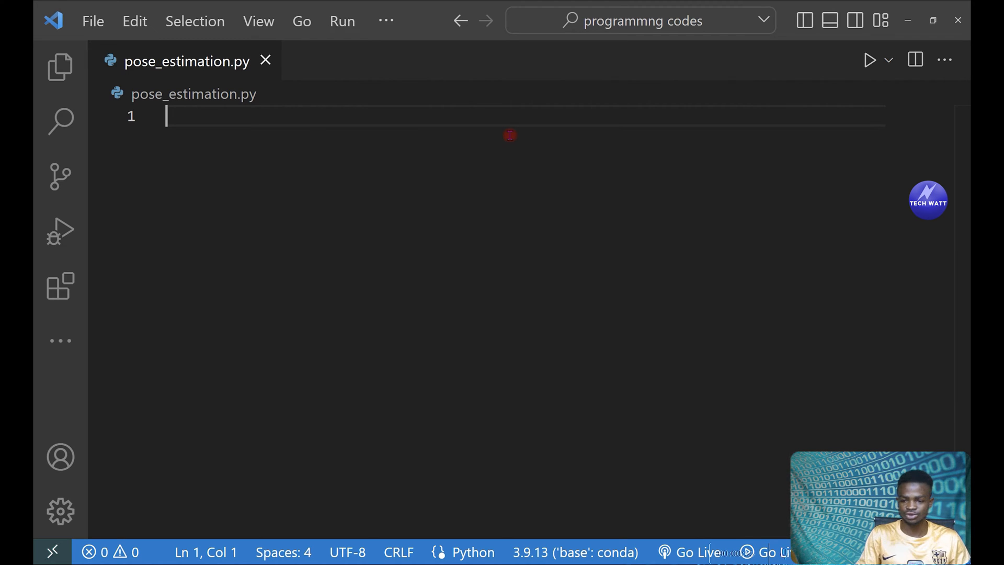
text(import cv2 as cv)
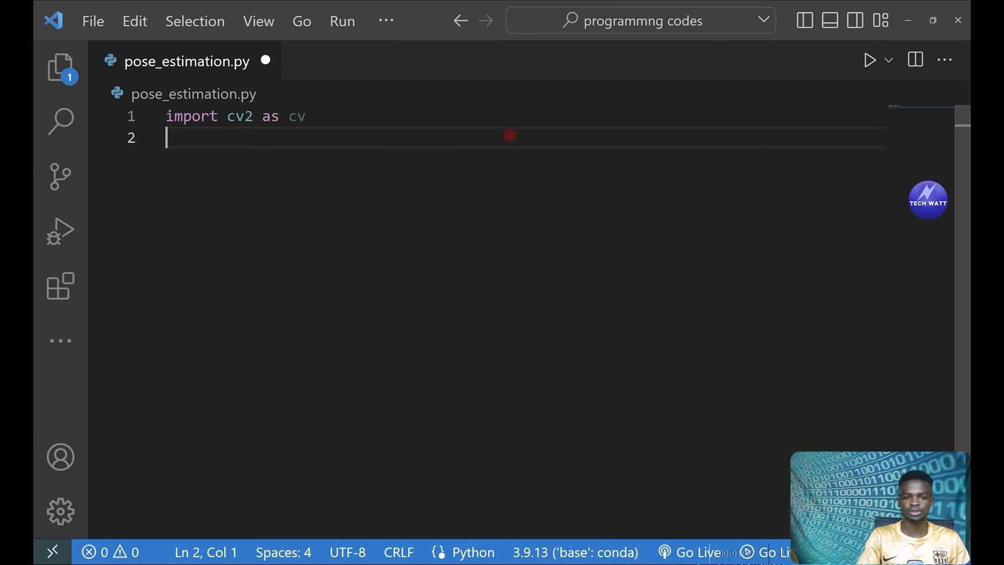
text(import)
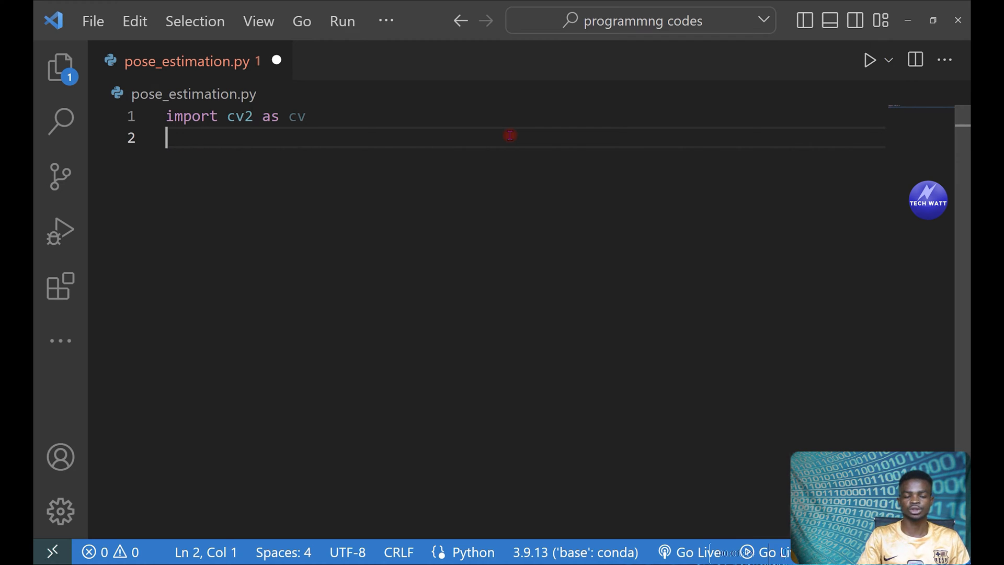
text(from)
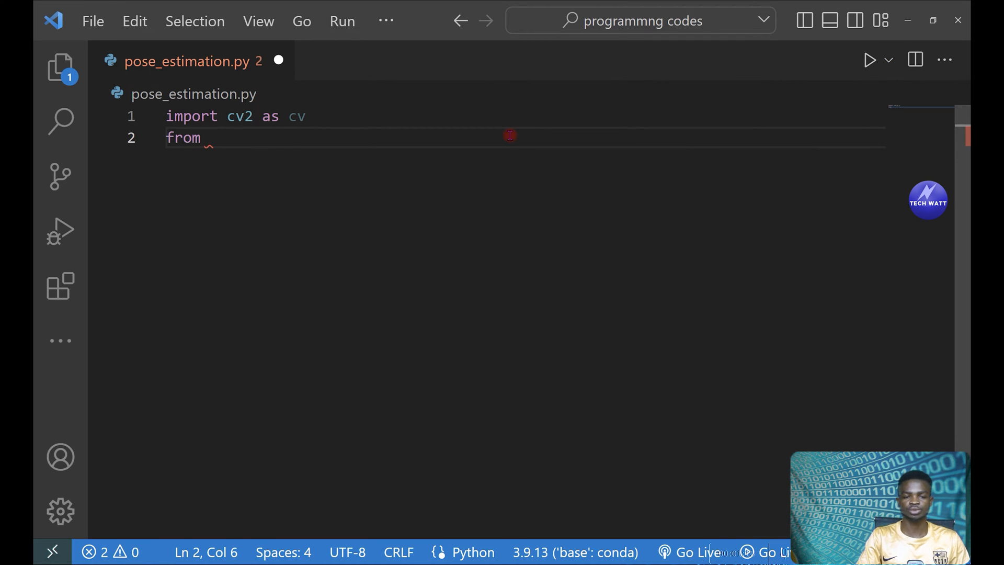
text(c)
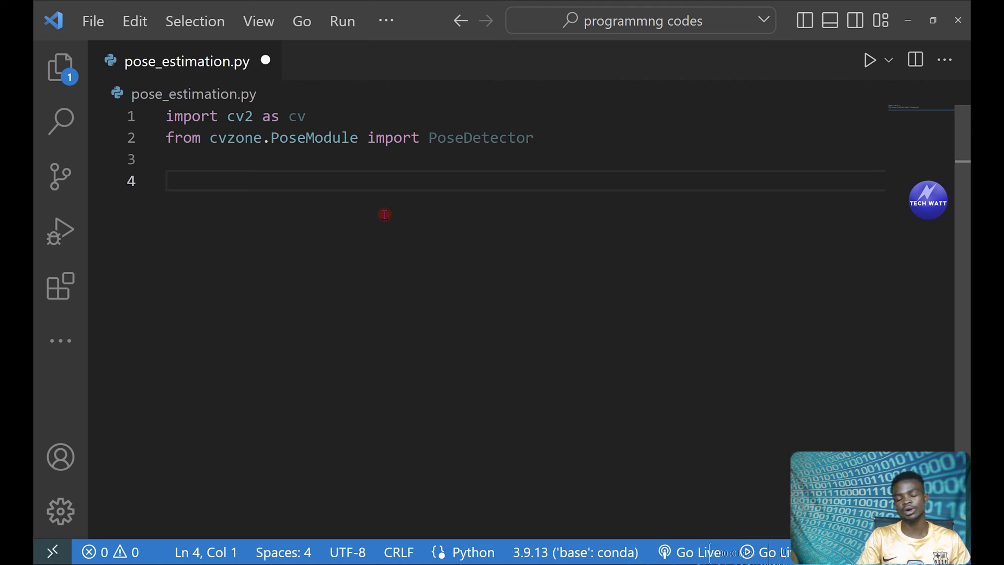
text(video =)
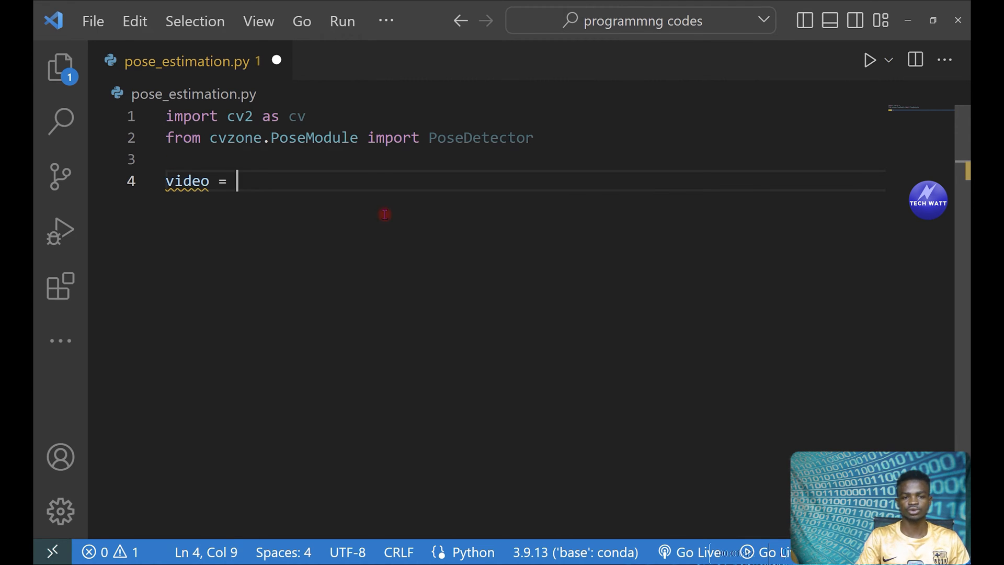
- Write video = cv.VideoCapture('jackson.mp4') with the Explorer shown again
text(cv.v)
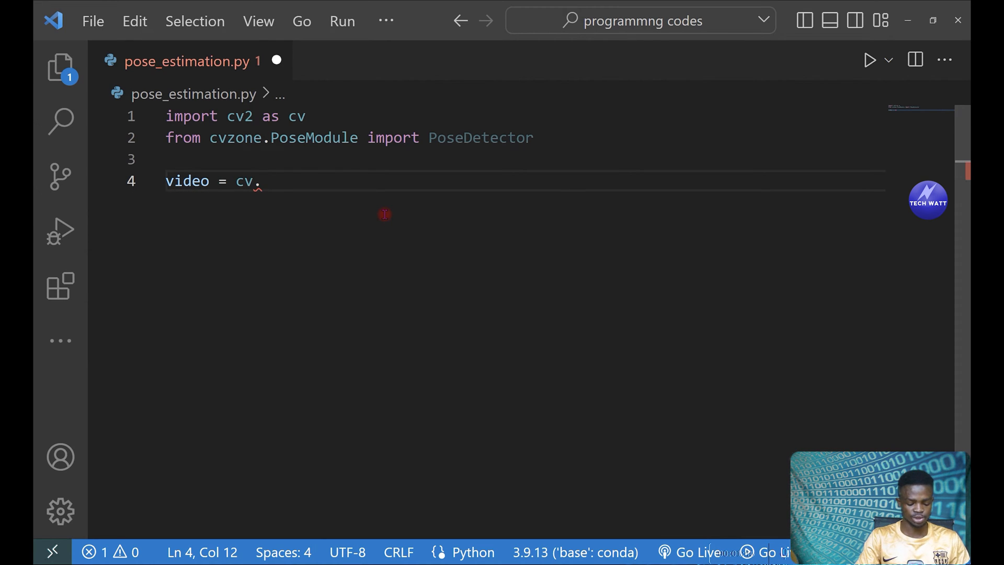
text(VideoCapture)
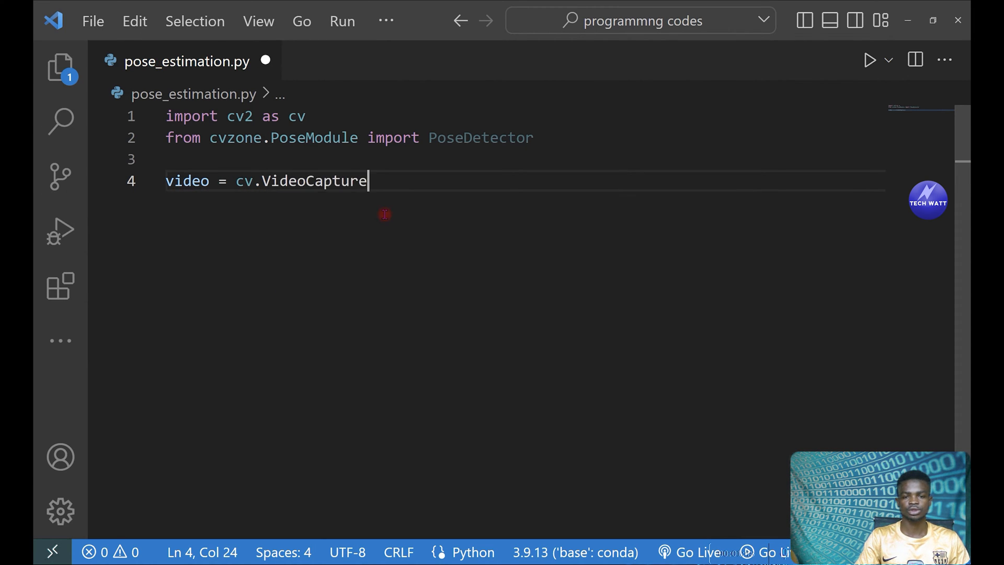
text((''))
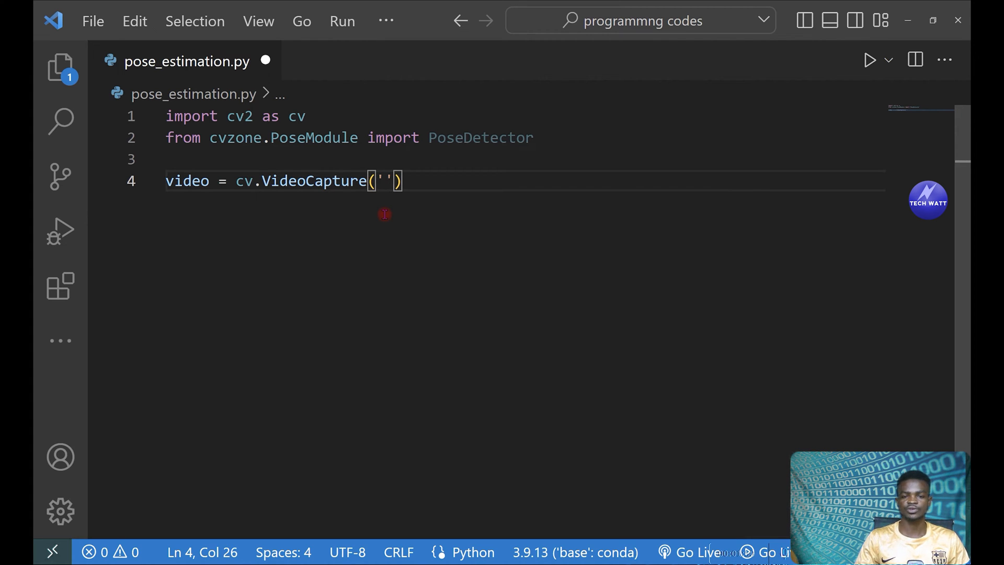
mouse_move(61, 67)
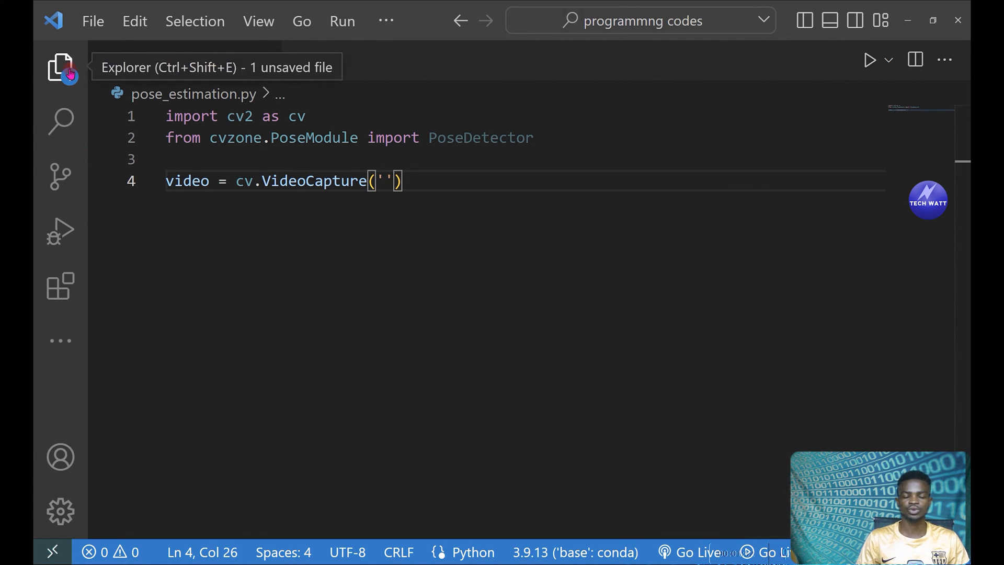
click(60, 66)
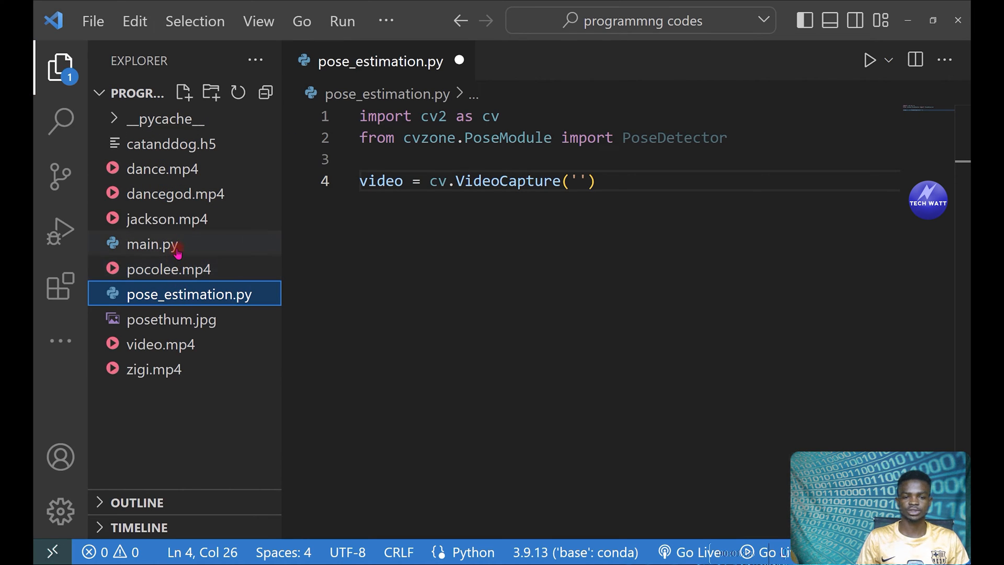
mouse_move(176, 188)
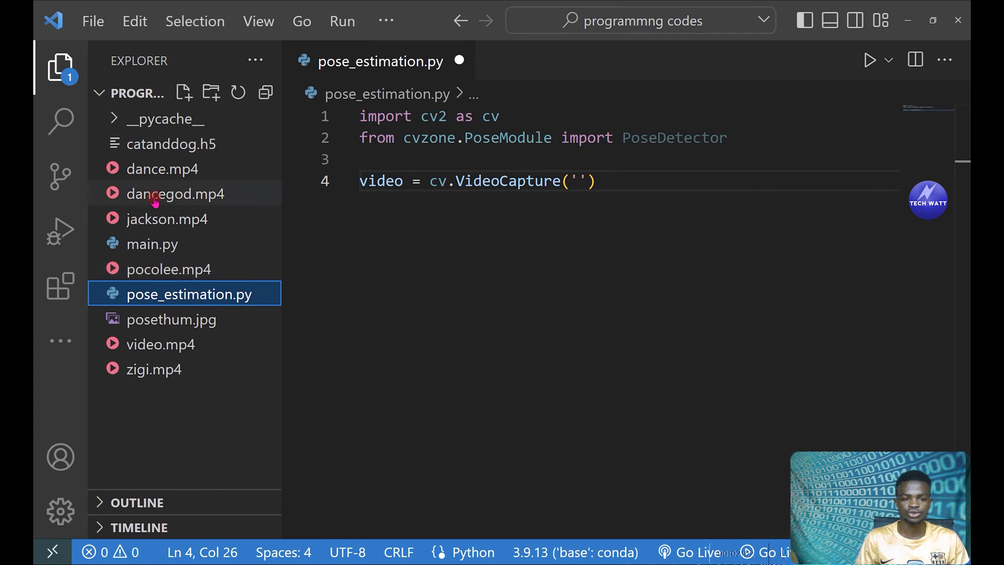
mouse_move(186, 228)
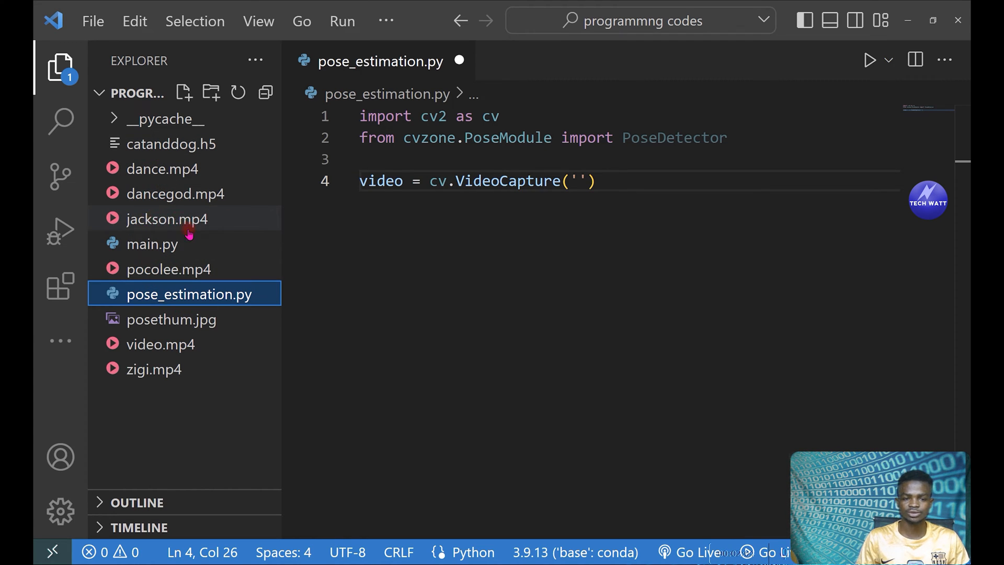
click(576, 181)
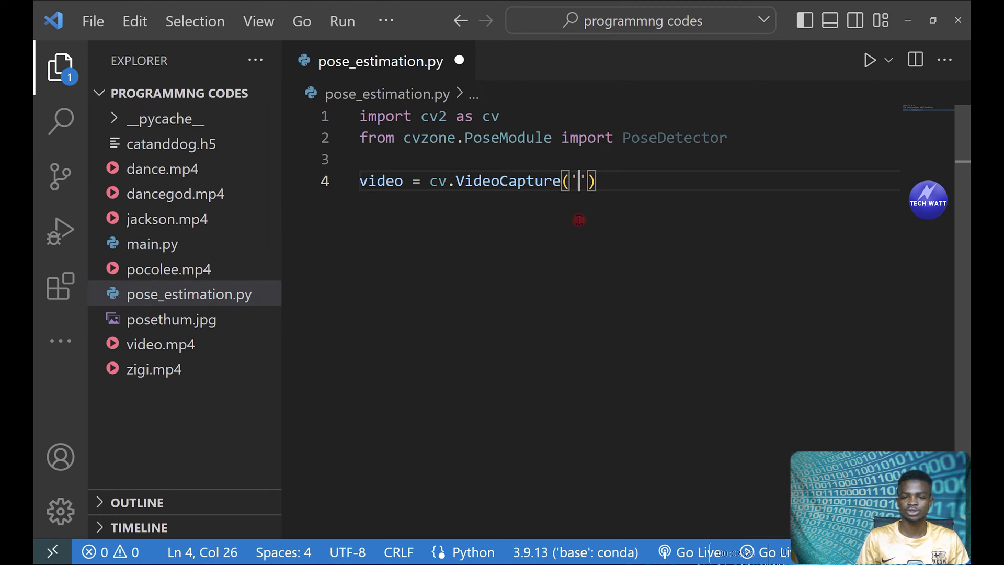
text(j)
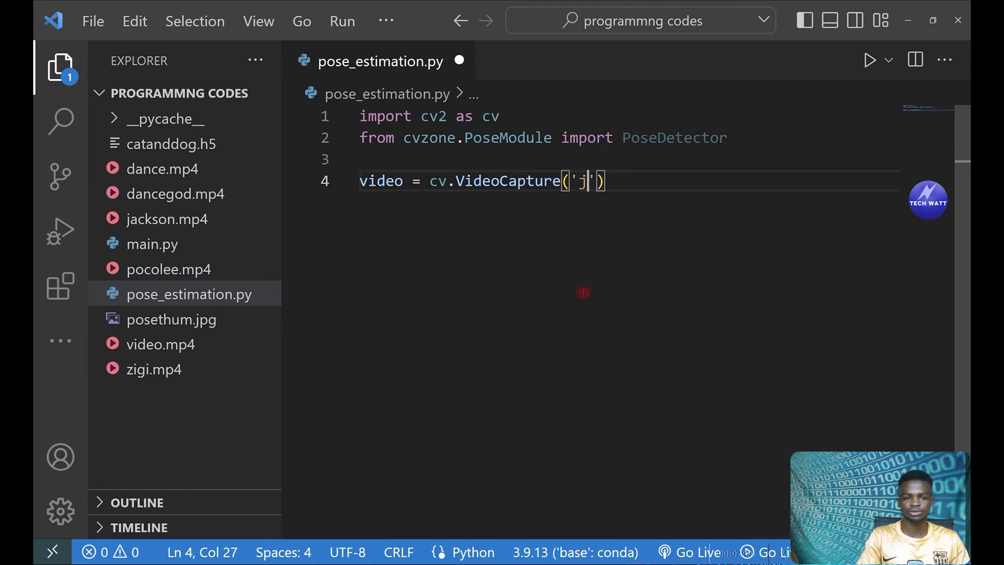
text(ackson)
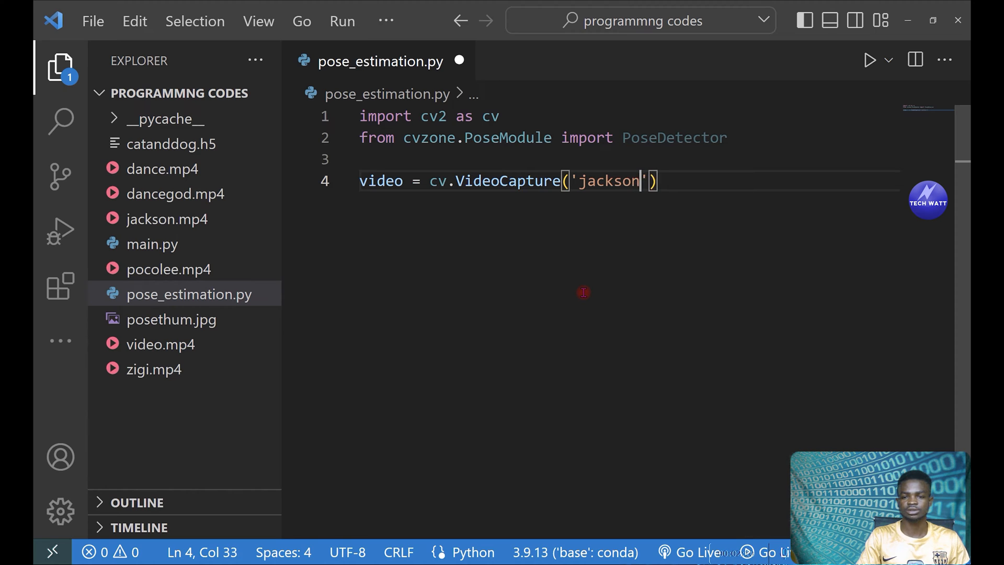
text(.m)
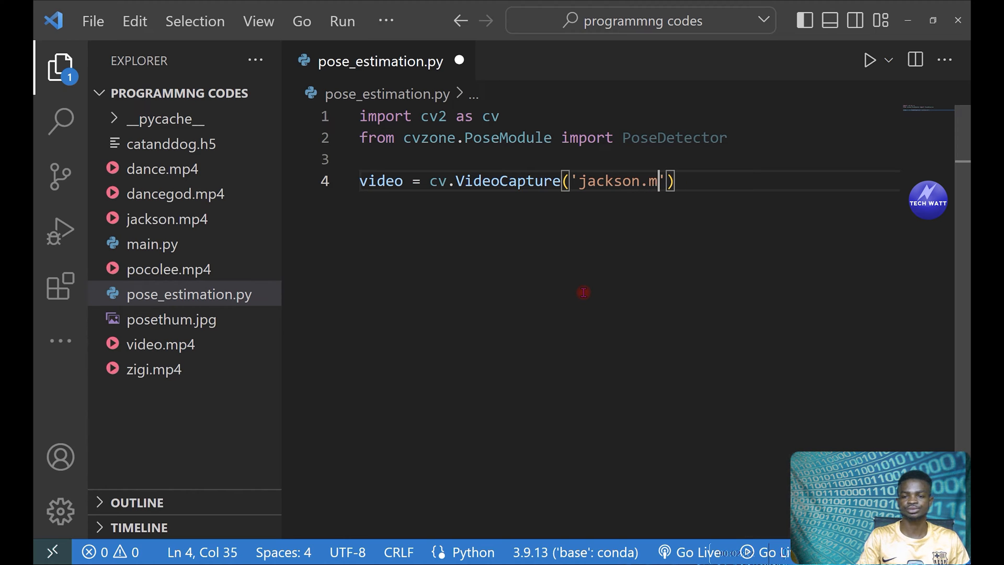
text(p4)
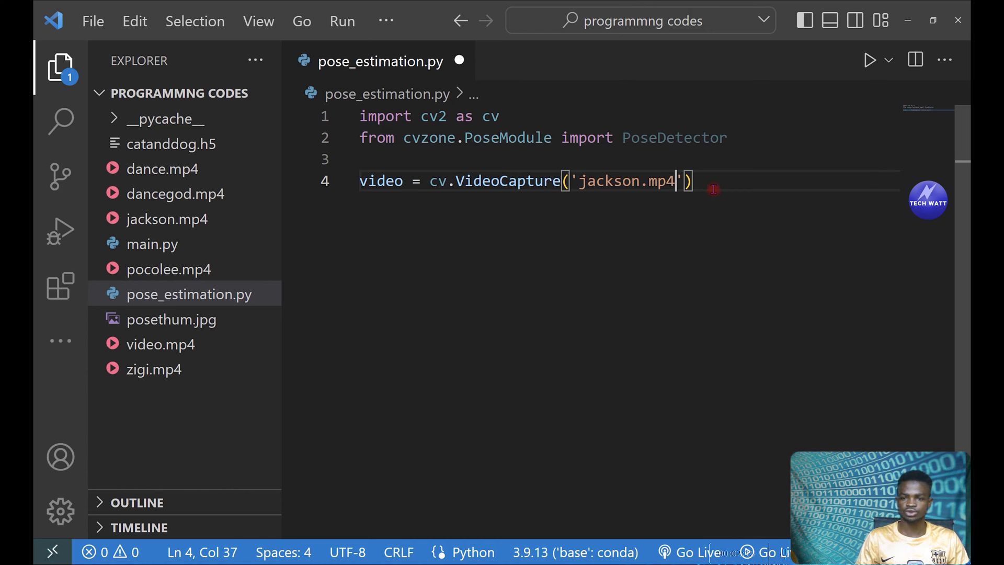
key(Enter)
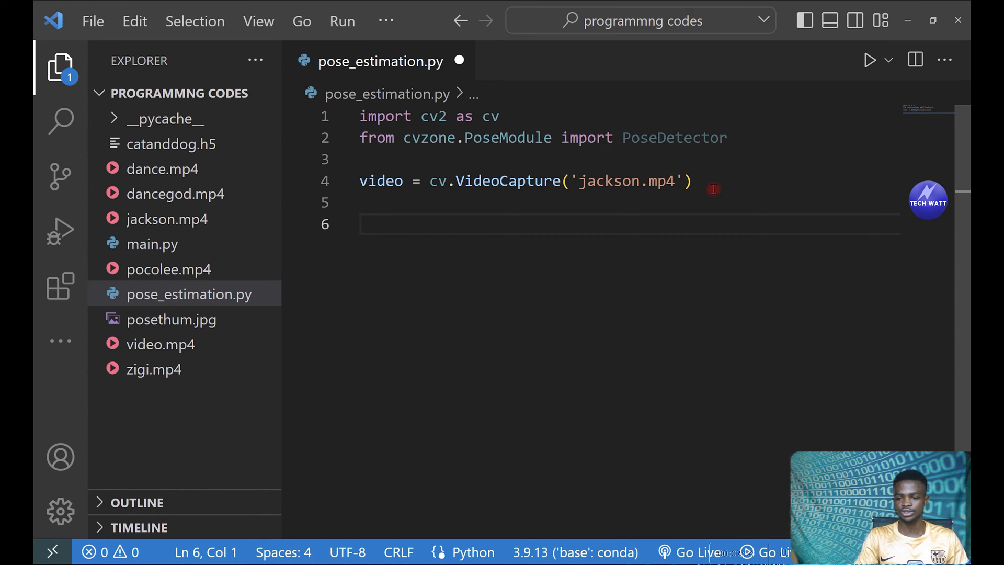
- Add a while True loop showing frames in window 'frame', breaking on key 27; hide Explorer
text(while True:)
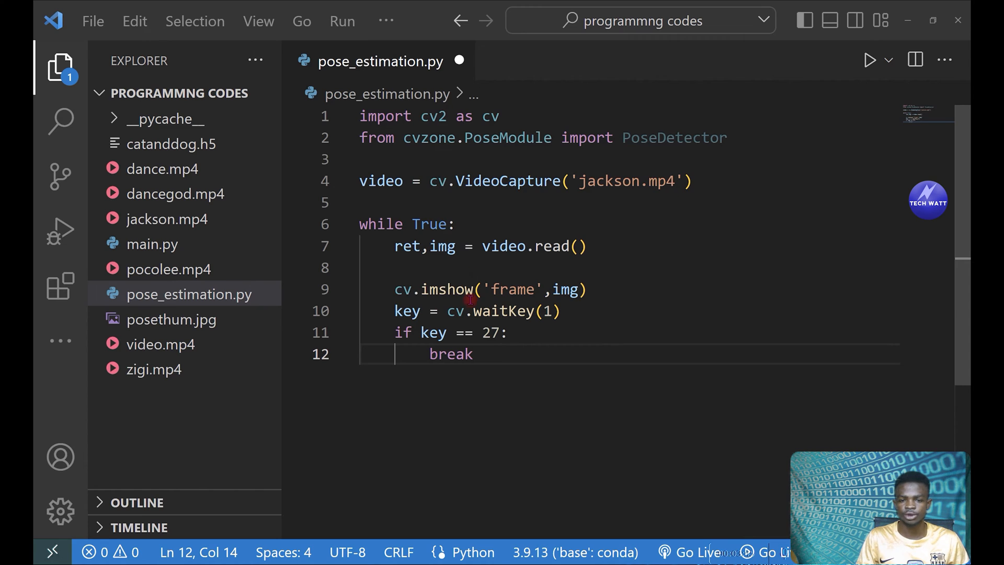
mouse_move(454, 121)
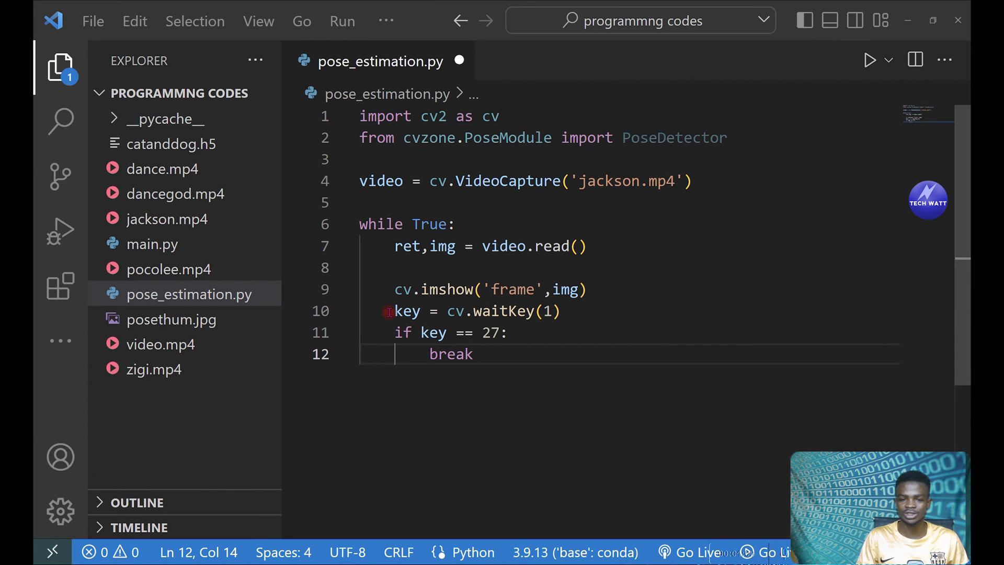
mouse_move(407, 311)
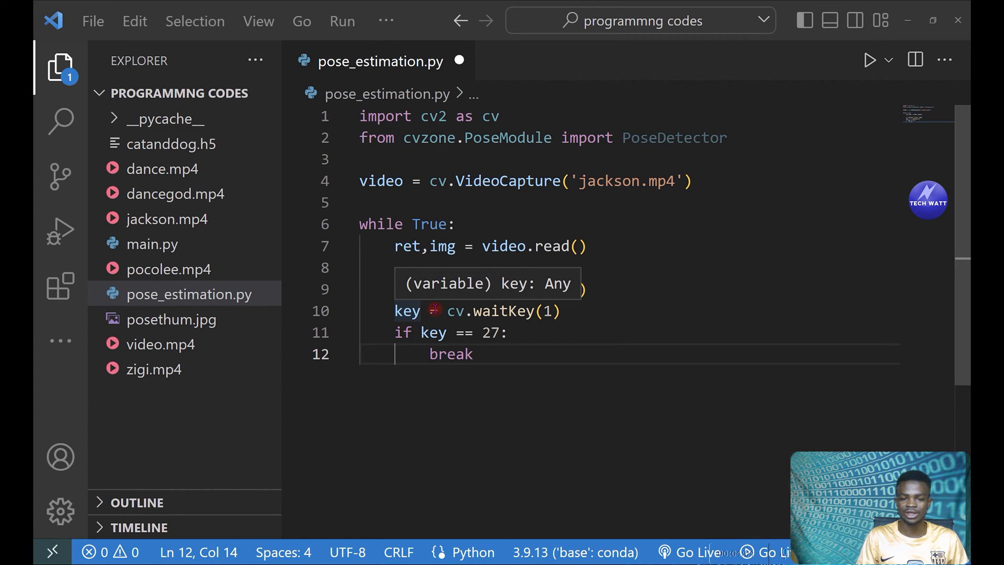
text(cv.imshow('frame',img))
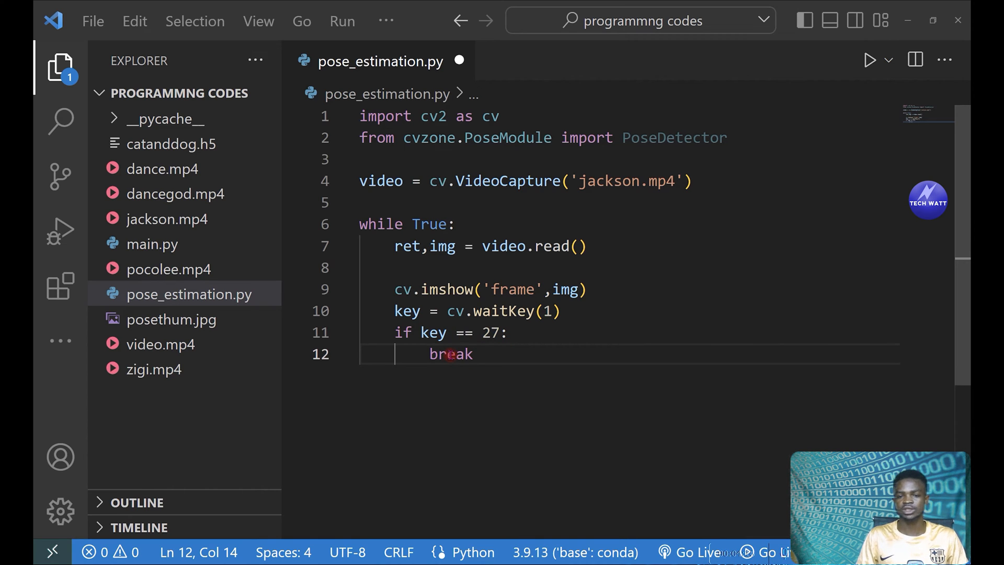
click(60, 68)
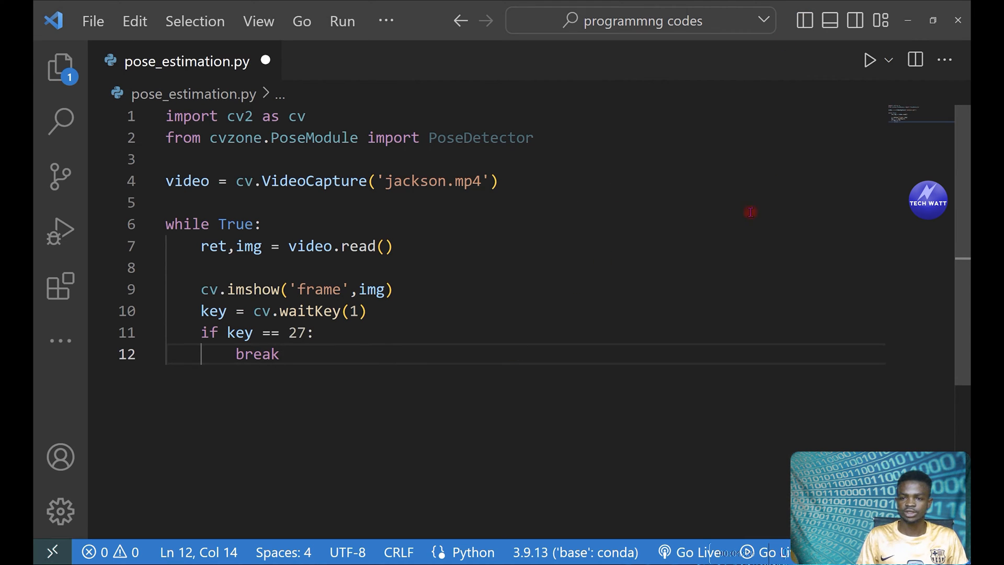
mouse_move(869, 60)
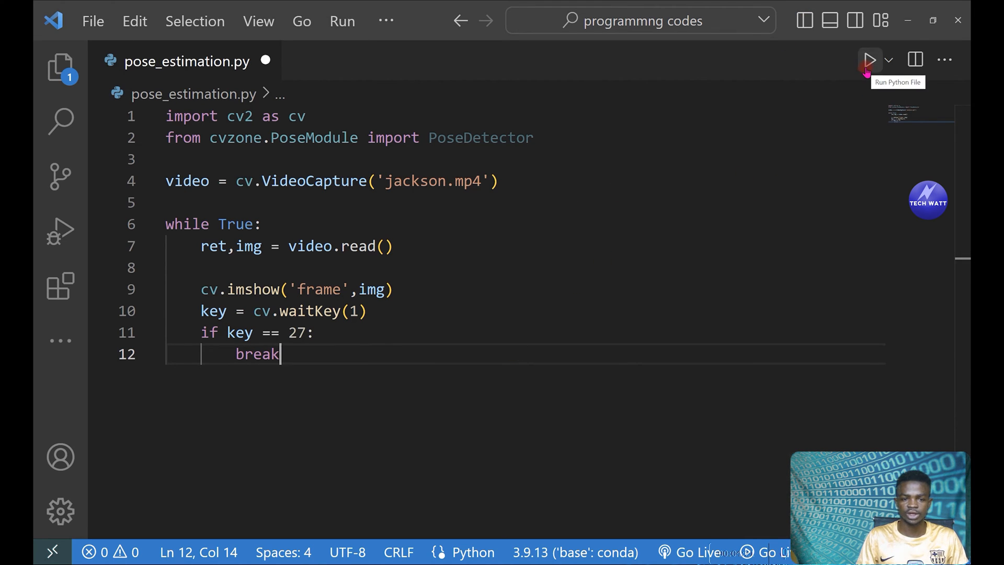
- Run the script, change cv.waitKey(1) to waitKey(10), rerun, and close the video window
click(869, 59)
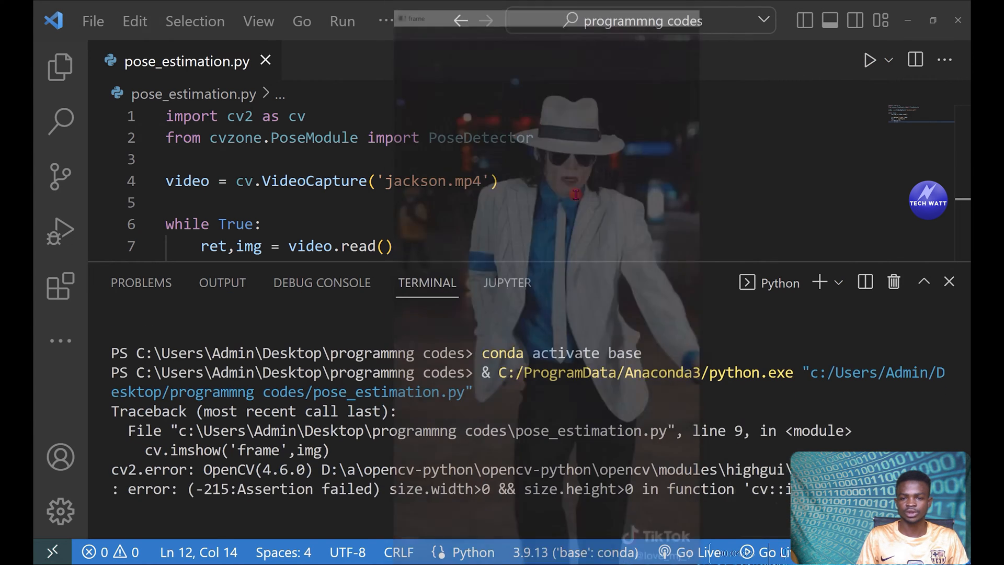
click(948, 281)
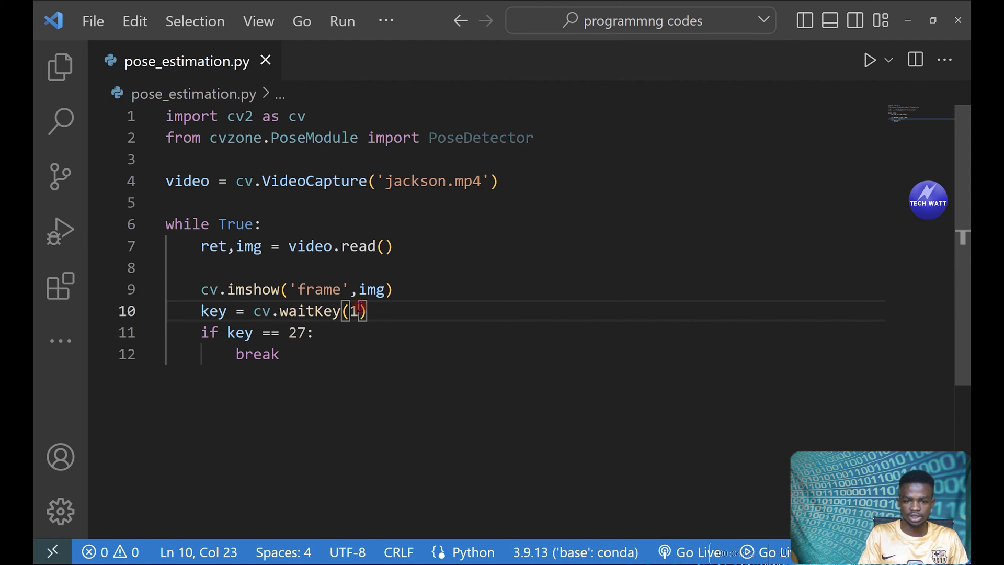
key(Backspace)
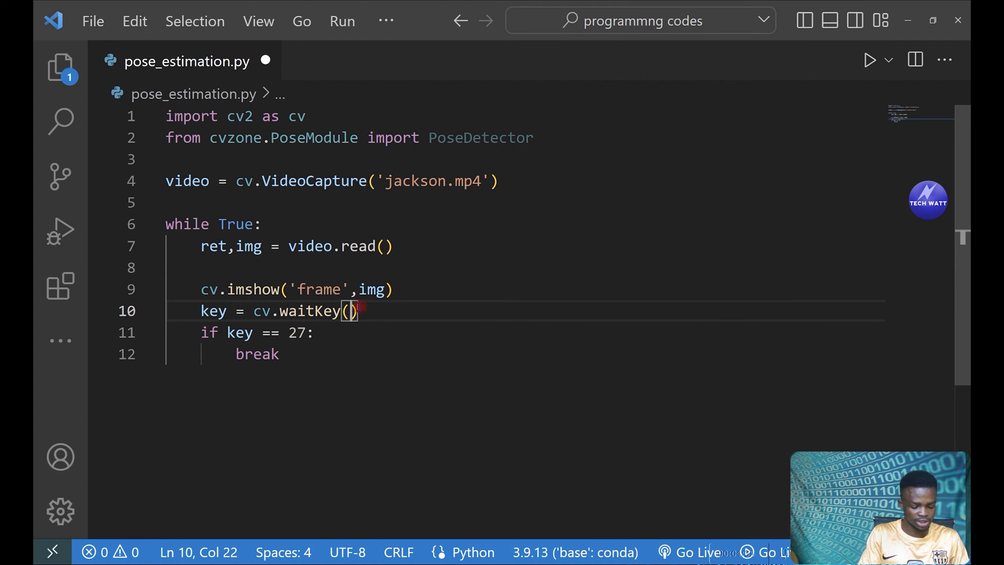
text(10)
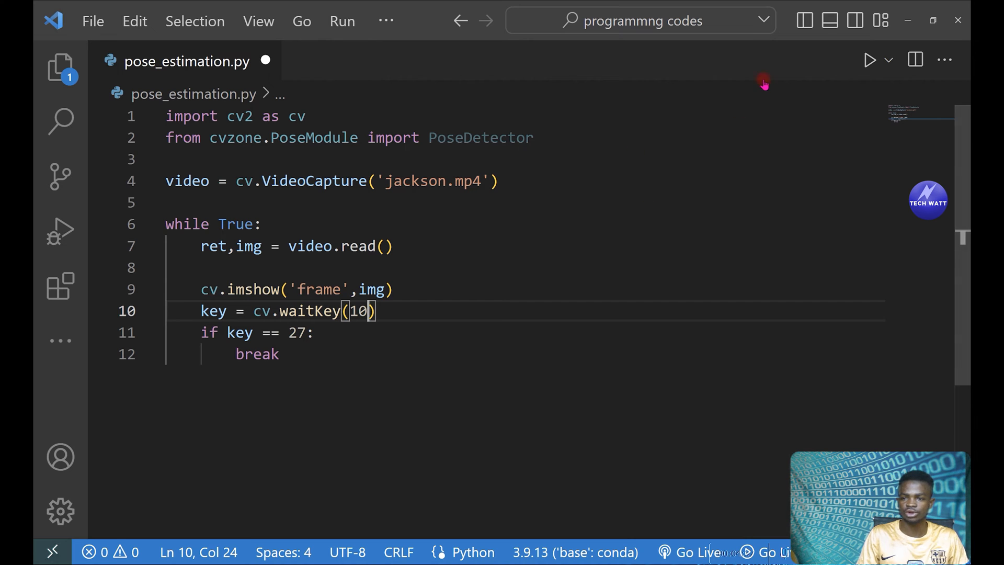
click(869, 59)
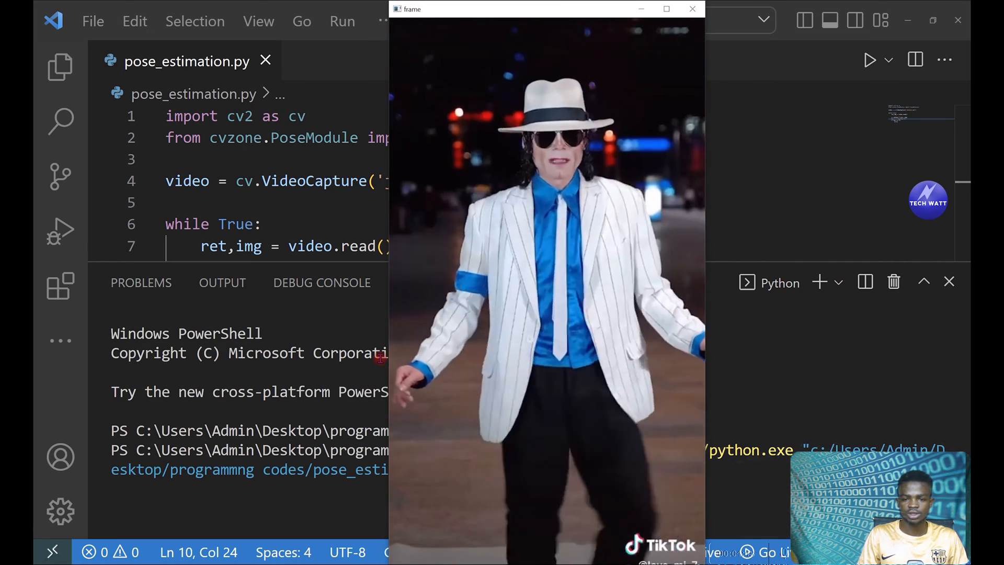
click(692, 9)
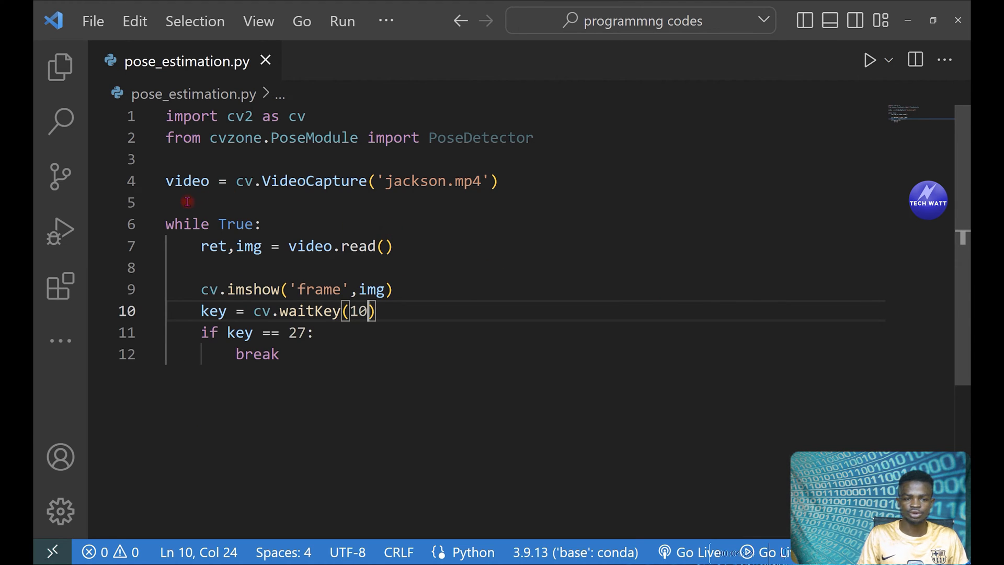
- Add pd = PoseDetector() on line 5 and pd.findPose(img) inside the loop
click(323, 202)
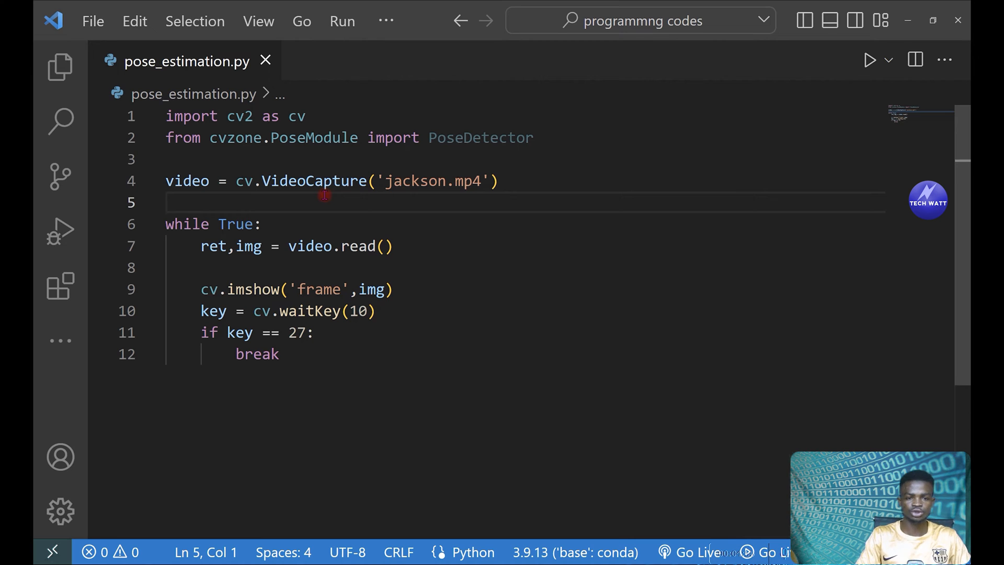
text(pd =)
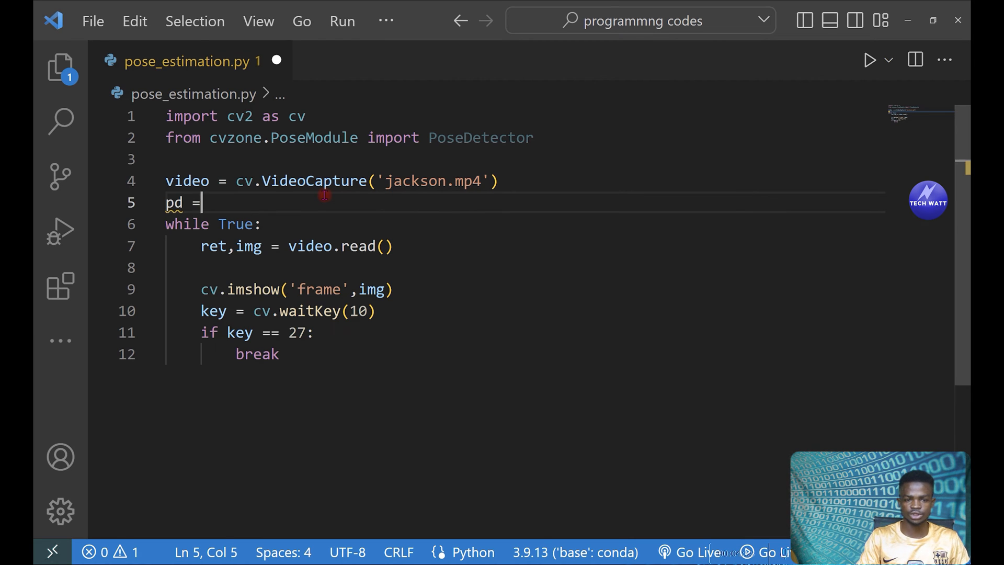
text(PoseDetector()
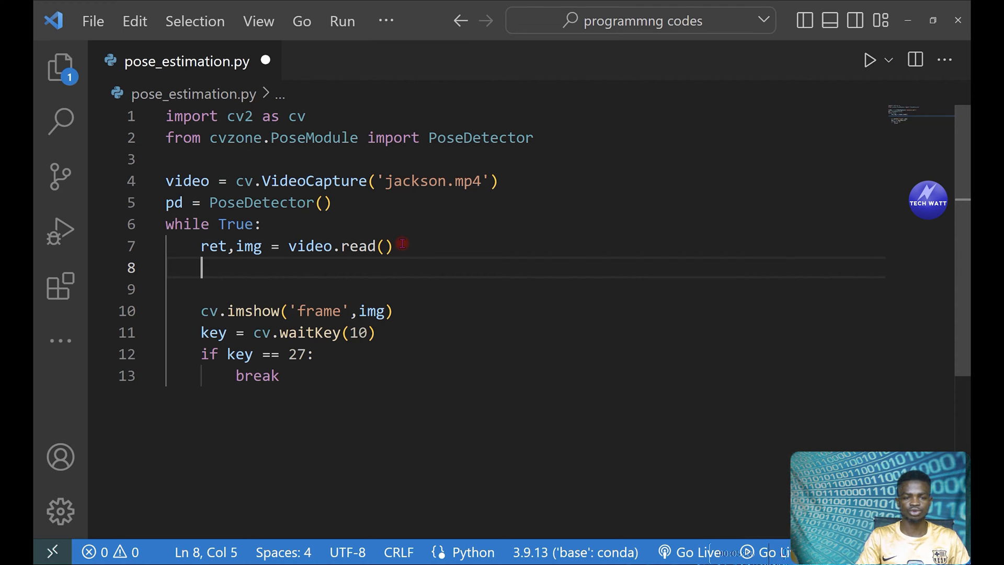
text(pd.f)
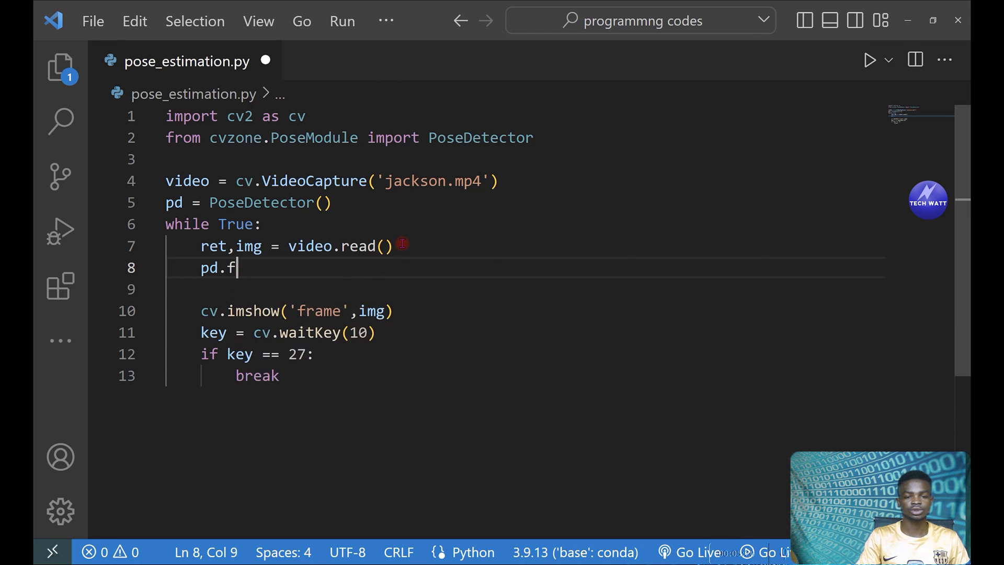
text(indPose(i)
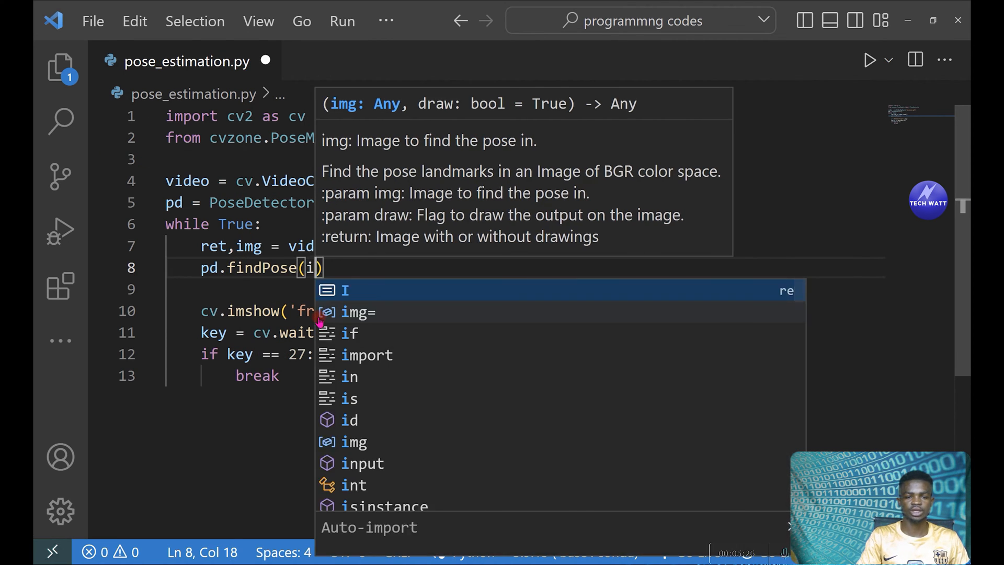
text(m)
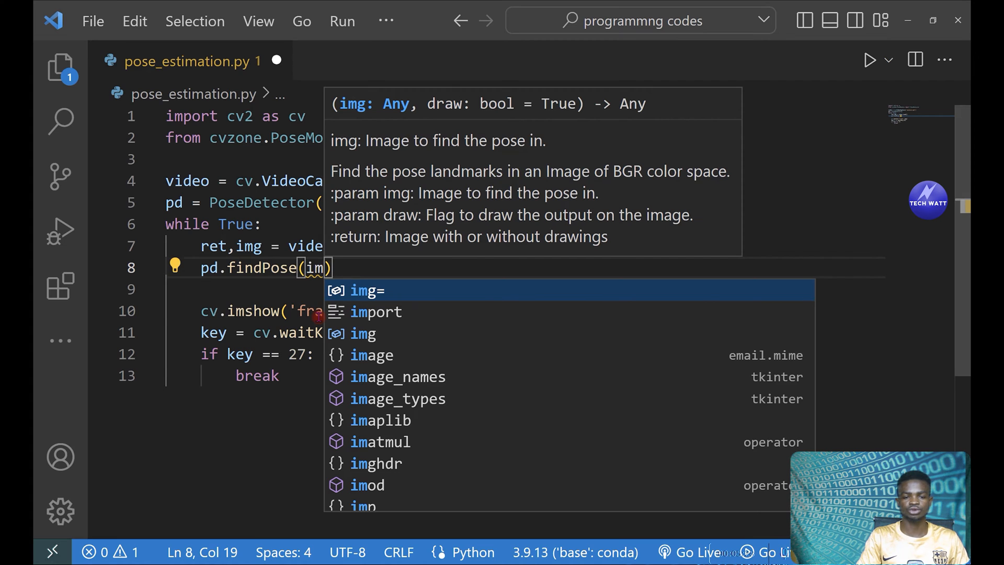
text(g)
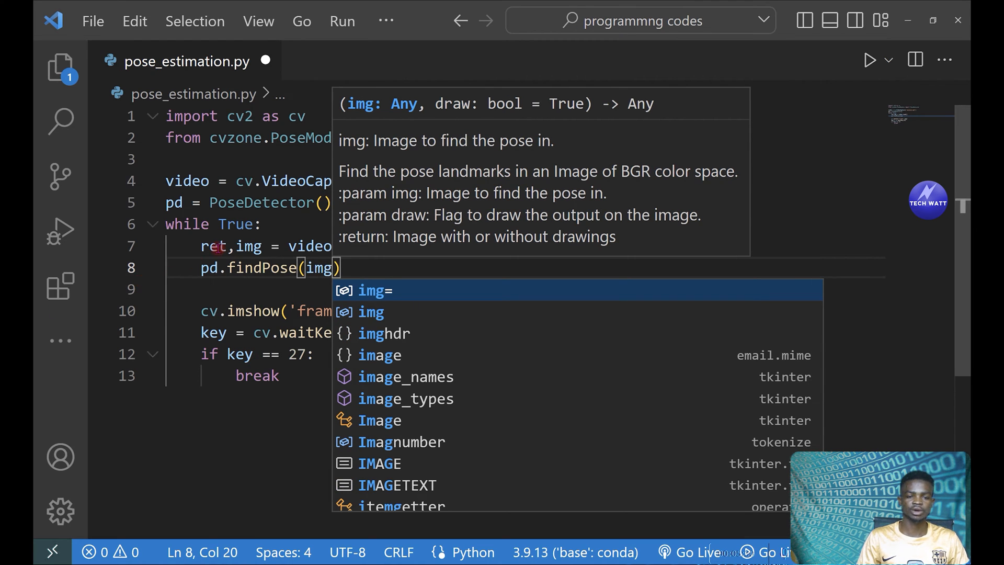
key(Escape)
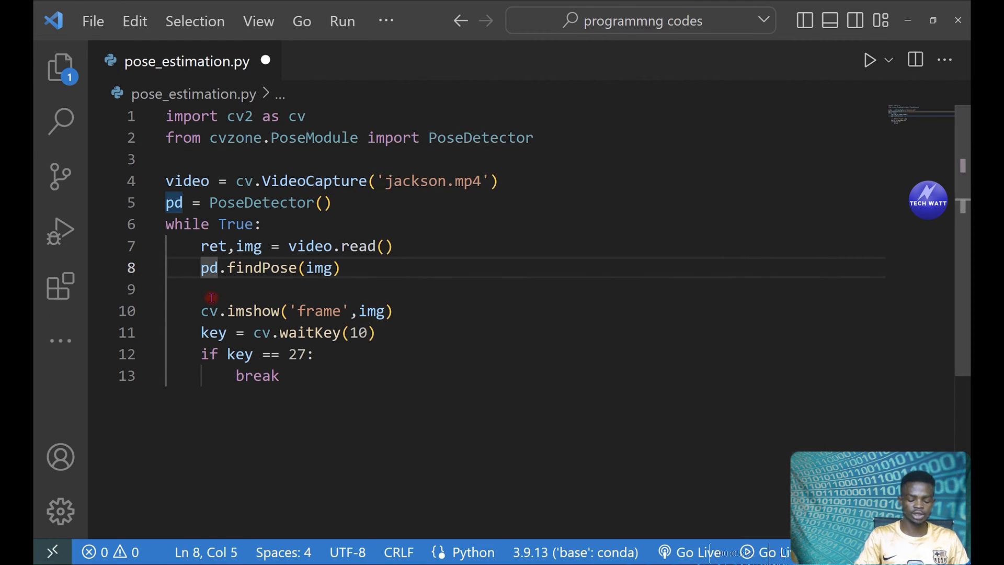
text(img)
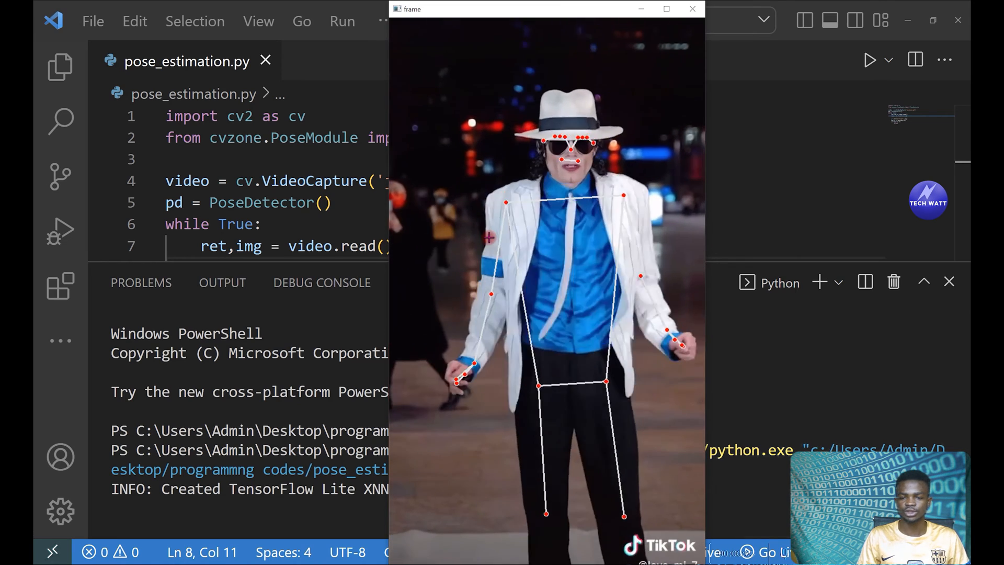
- Close the frame window showing pose landmarks on the dancer
click(691, 8)
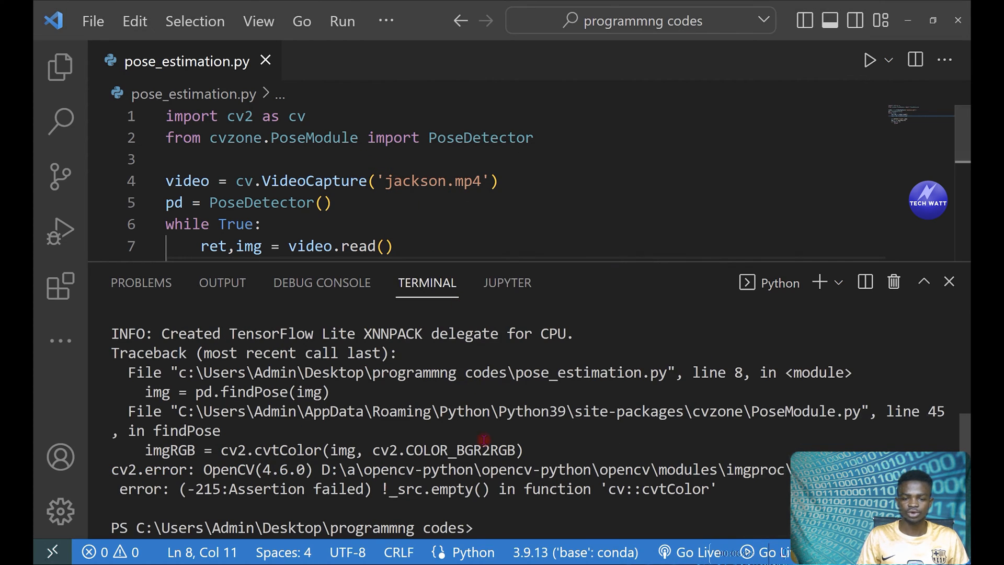
mouse_move(323, 223)
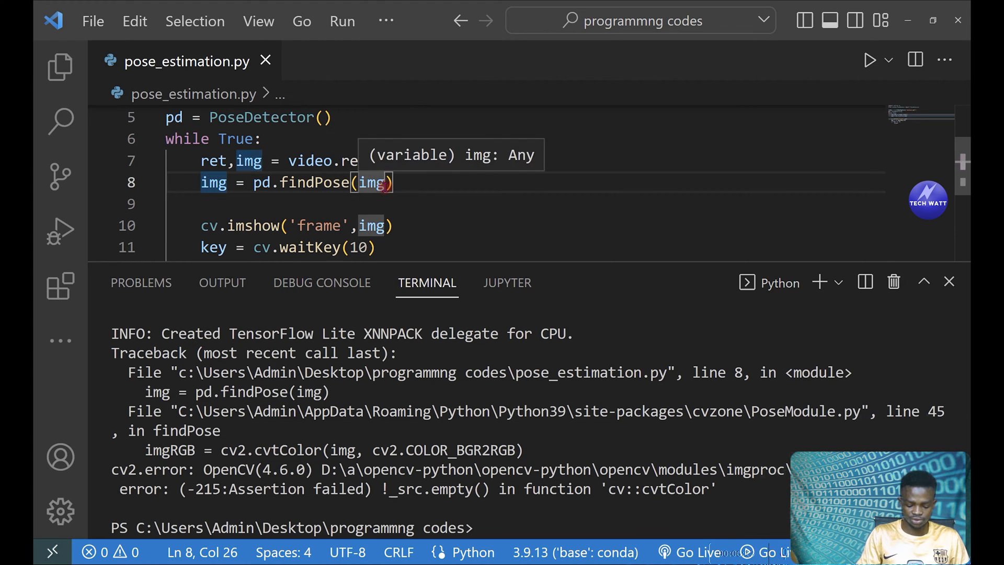
- Run with draw=False passed to pd.findPose, then remove the argument again
text(,)
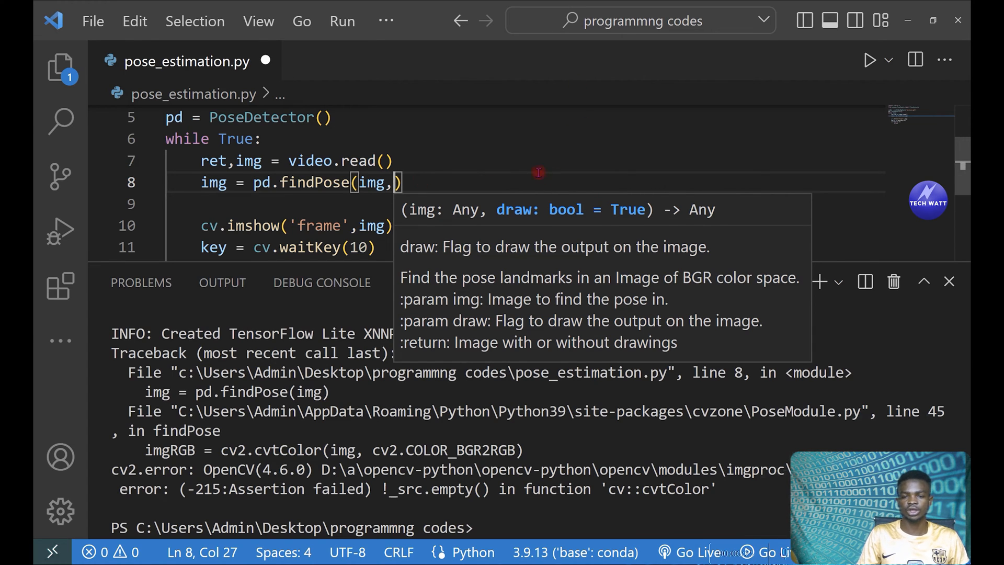
text(dre)
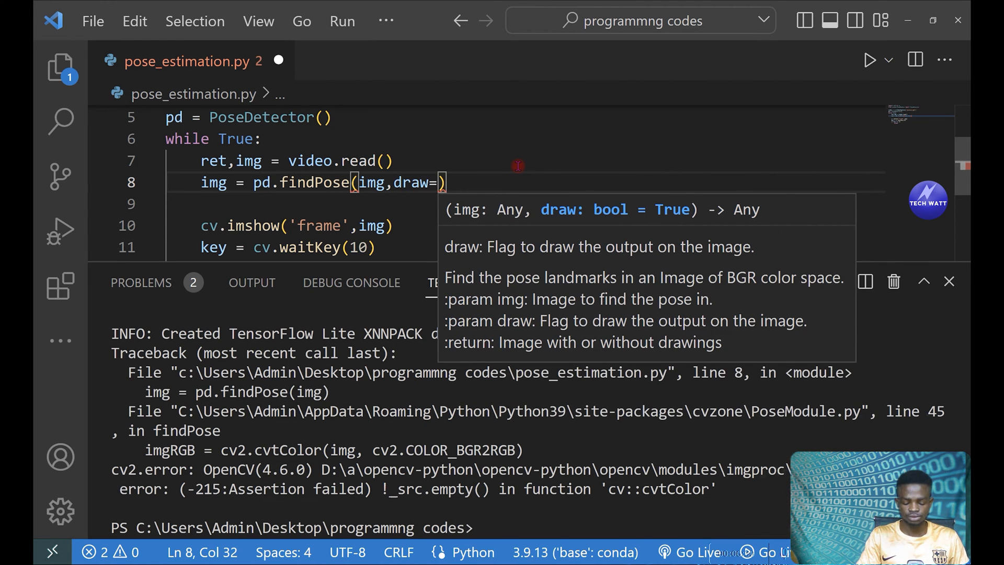
text(False)
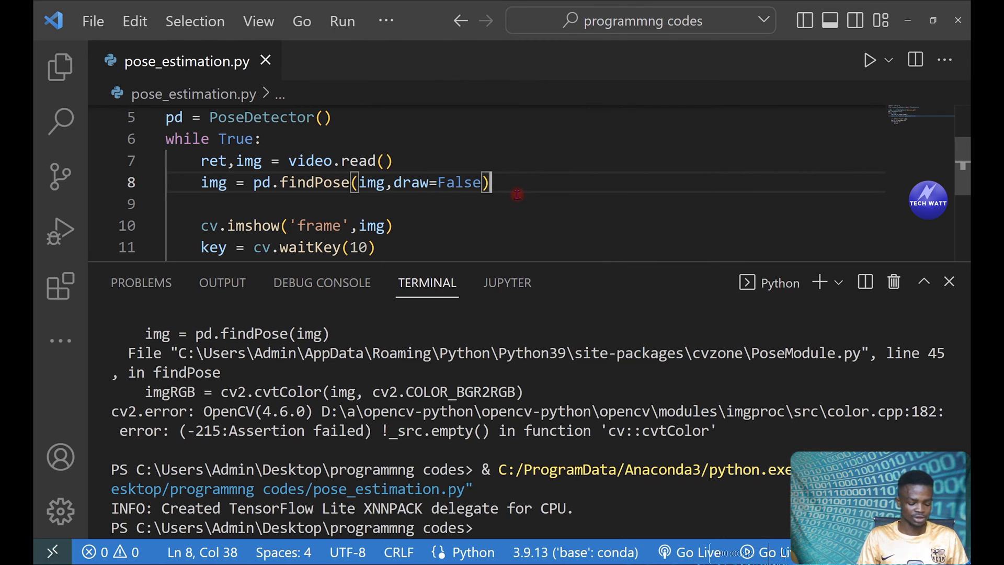
key(Backspace)
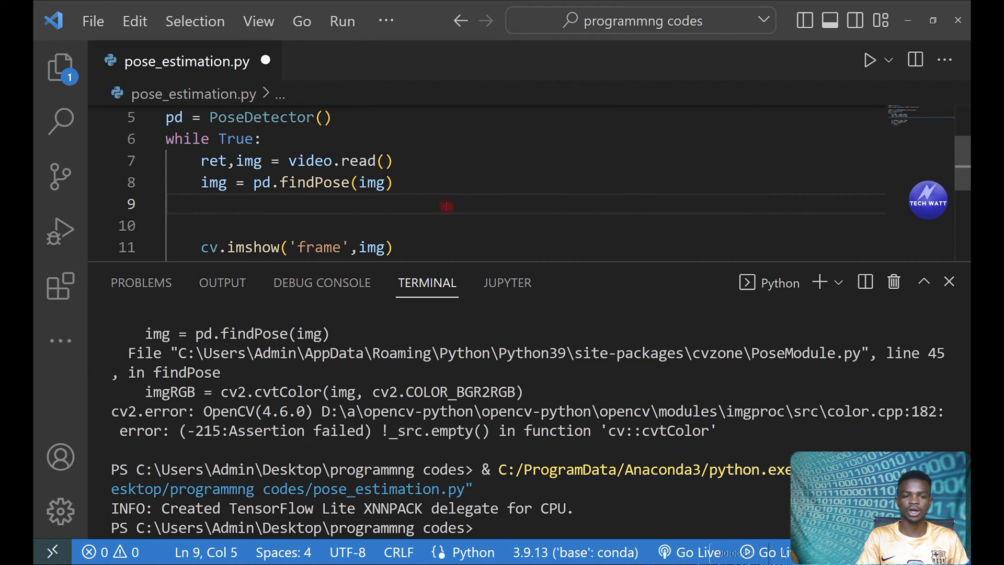
- Add lmlist,bbox = pd.findPosition(img), run to see the dancer's bounding box, then close
text(lm)
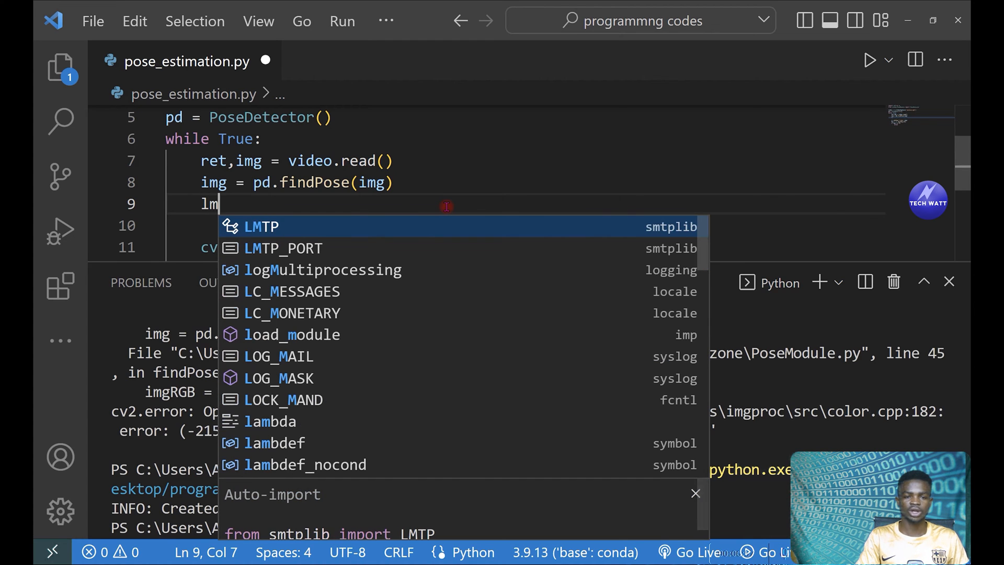
text(lis)
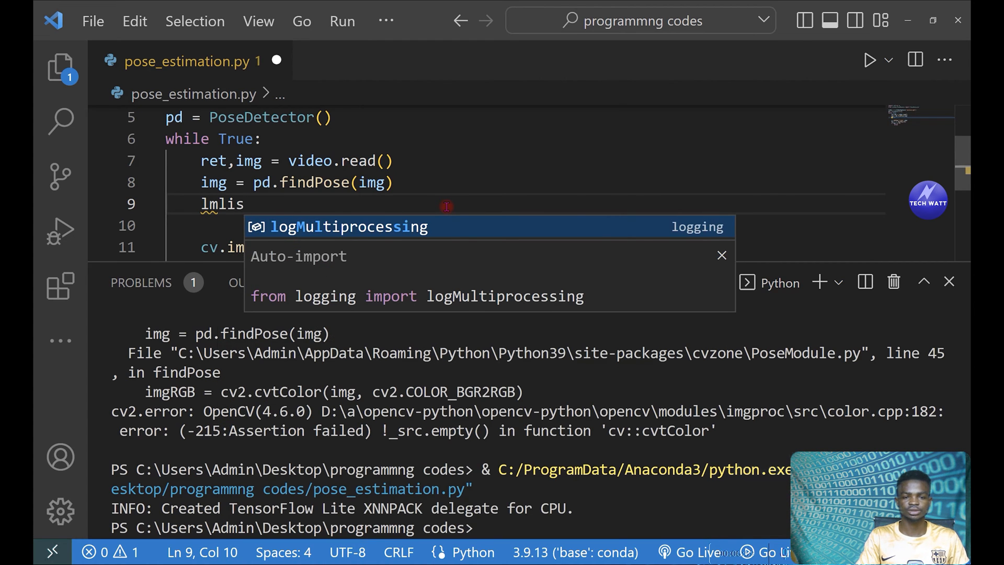
text(t,bbox =)
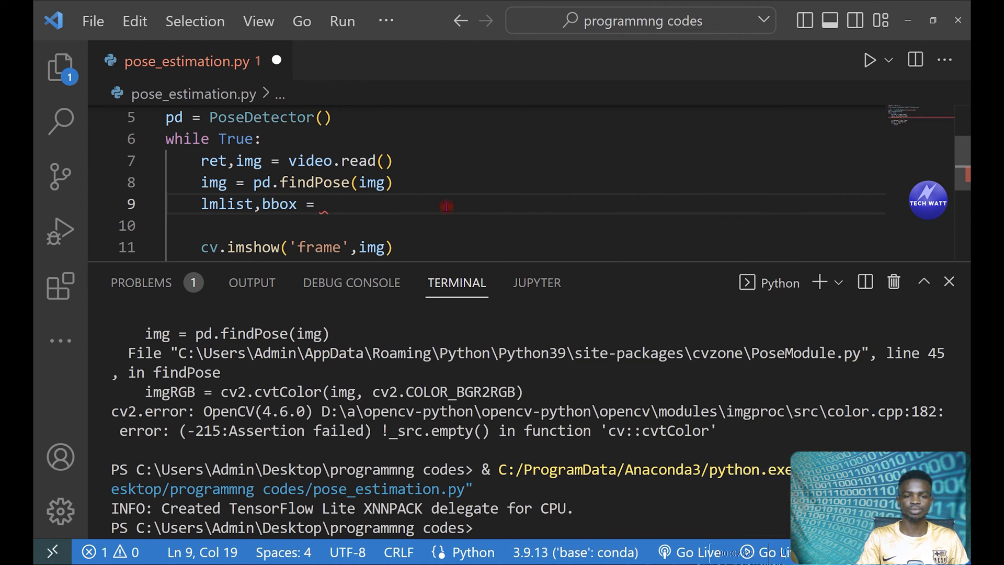
text(pd.findPosition(im)
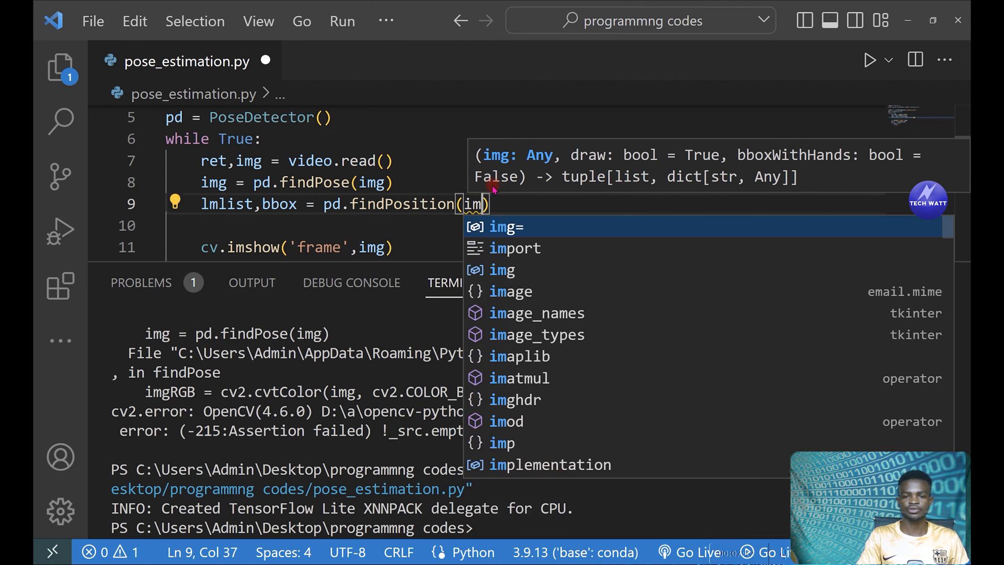
text(g)
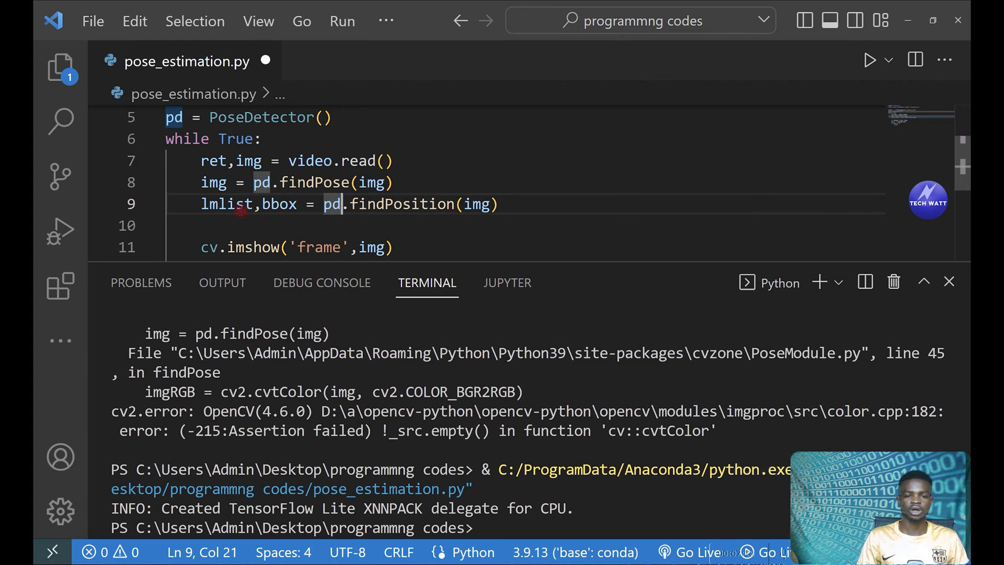
mouse_move(531, 184)
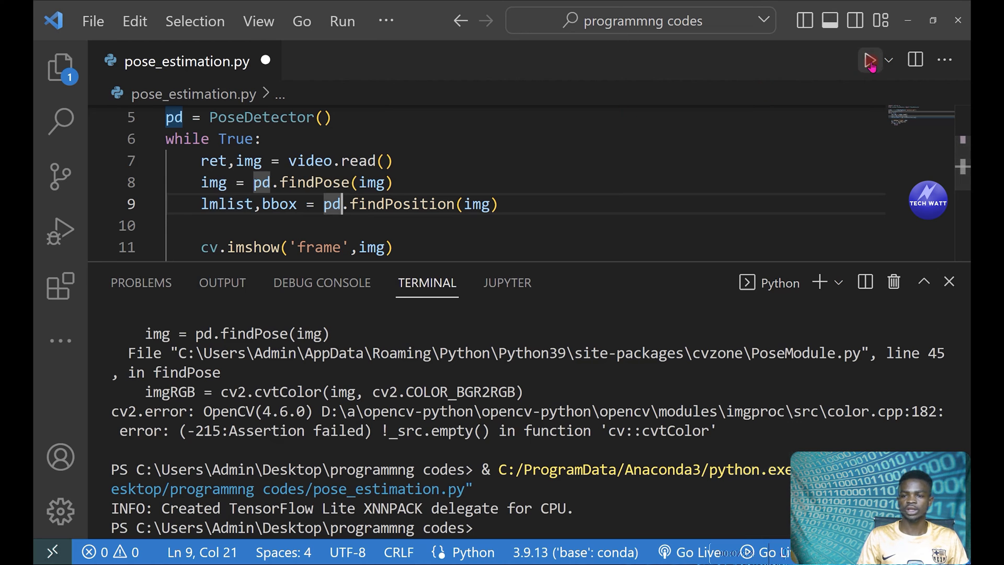
click(870, 60)
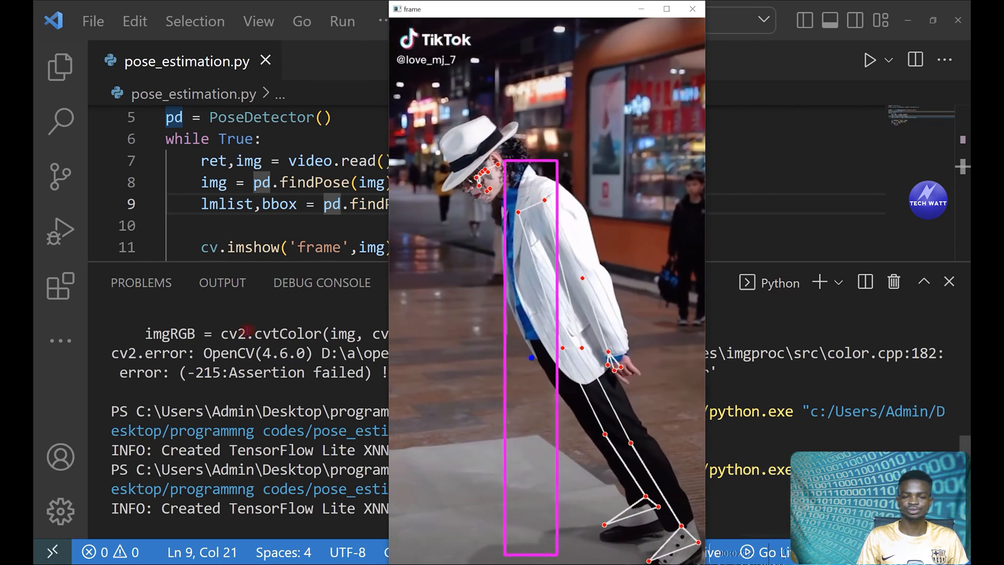
click(692, 8)
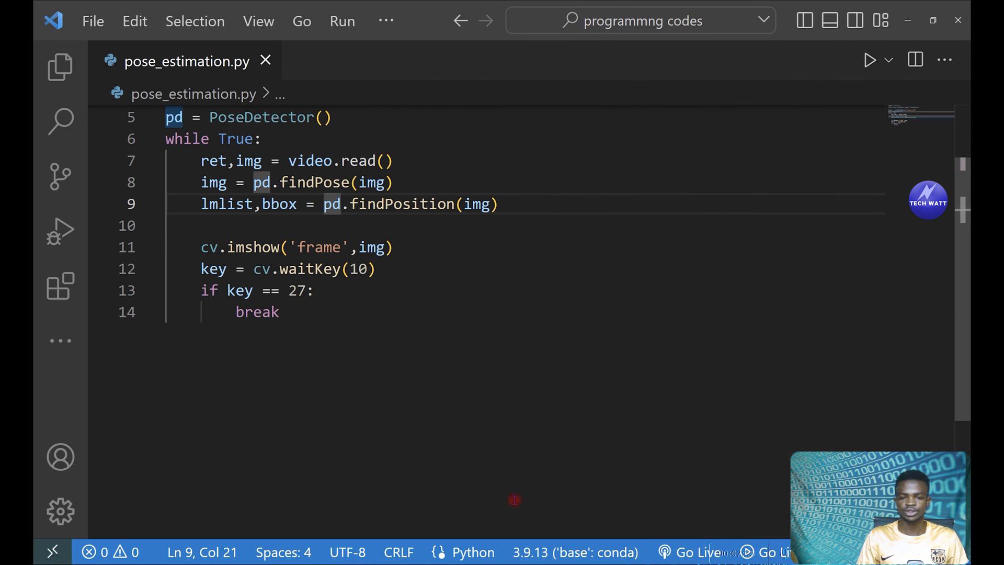
- Add print(lmlist) on line 10 and run to stream landmark coordinates
text(print)
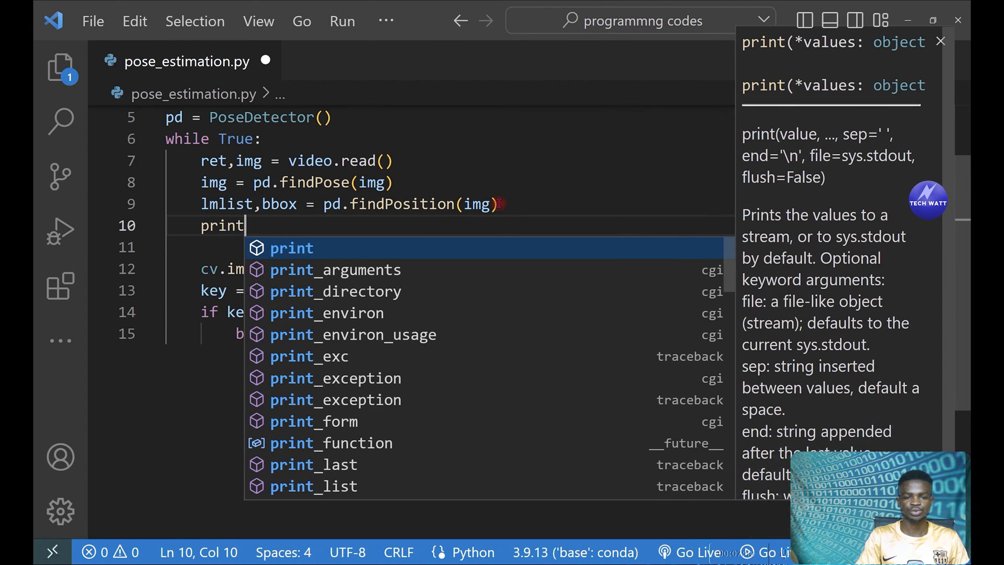
text((lmlist)
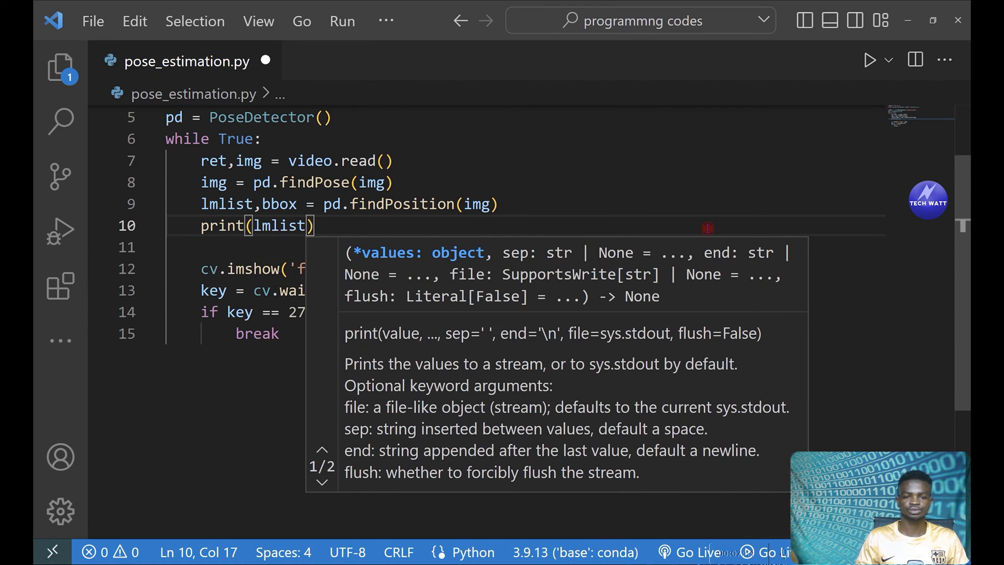
click(870, 60)
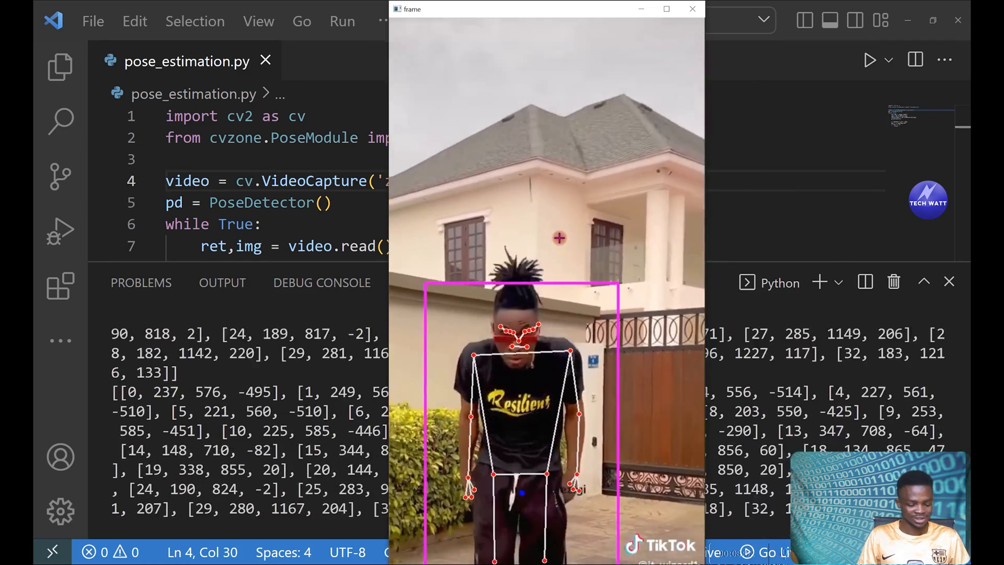
- Replace zigi with pocolee in the line 4 VideoCapture string, run detection, and close the preview
click(691, 9)
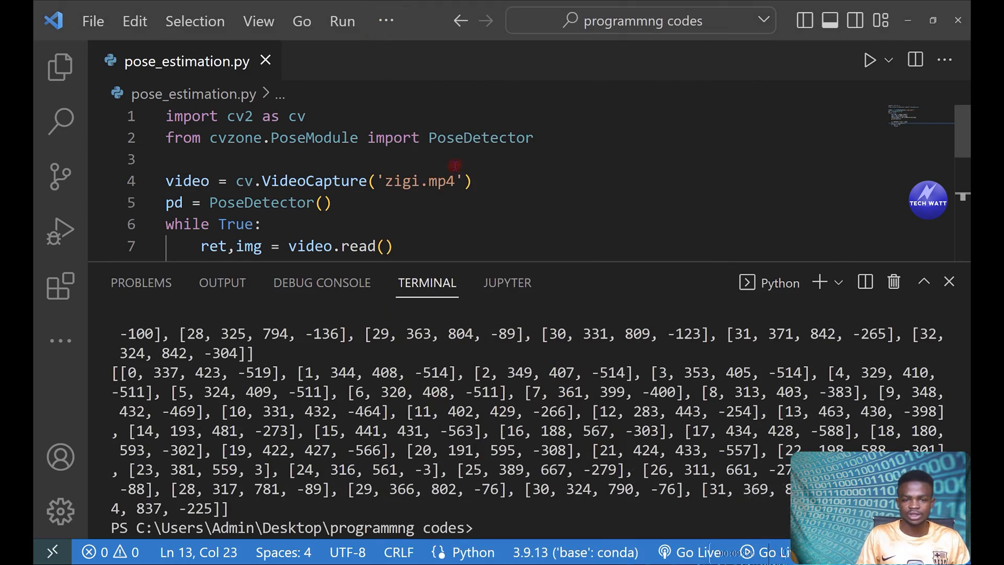
double_click(401, 180)
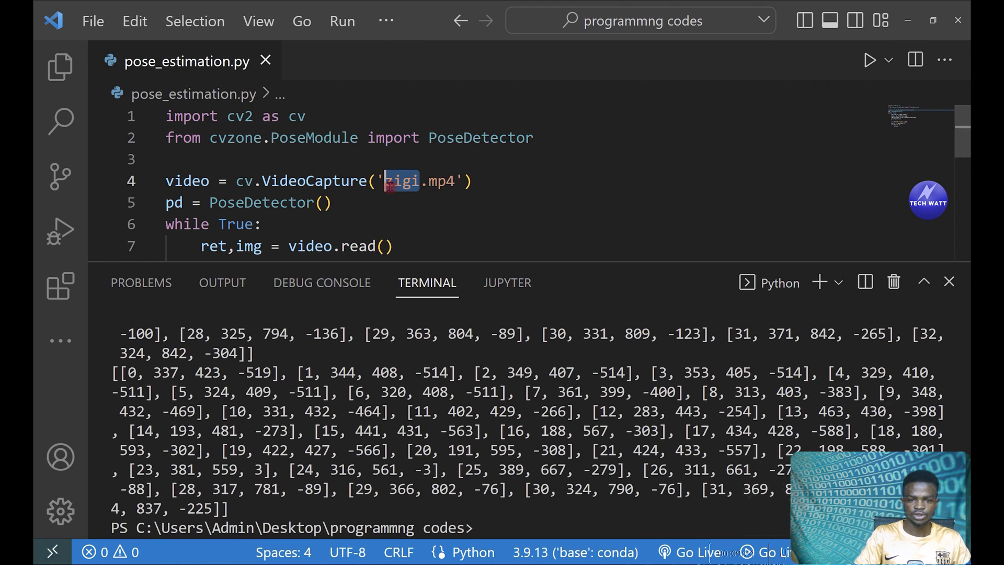
text(pocolee)
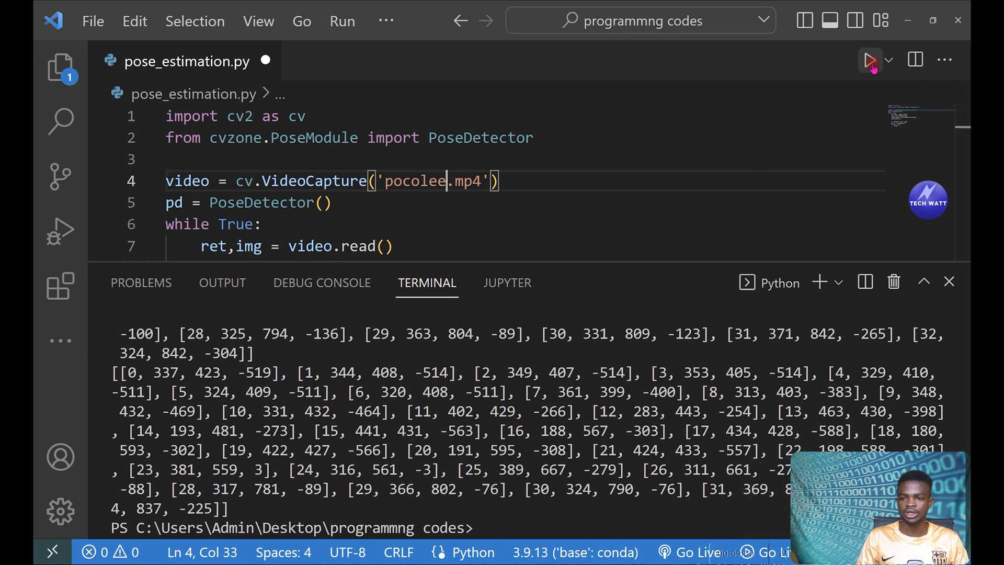
click(870, 60)
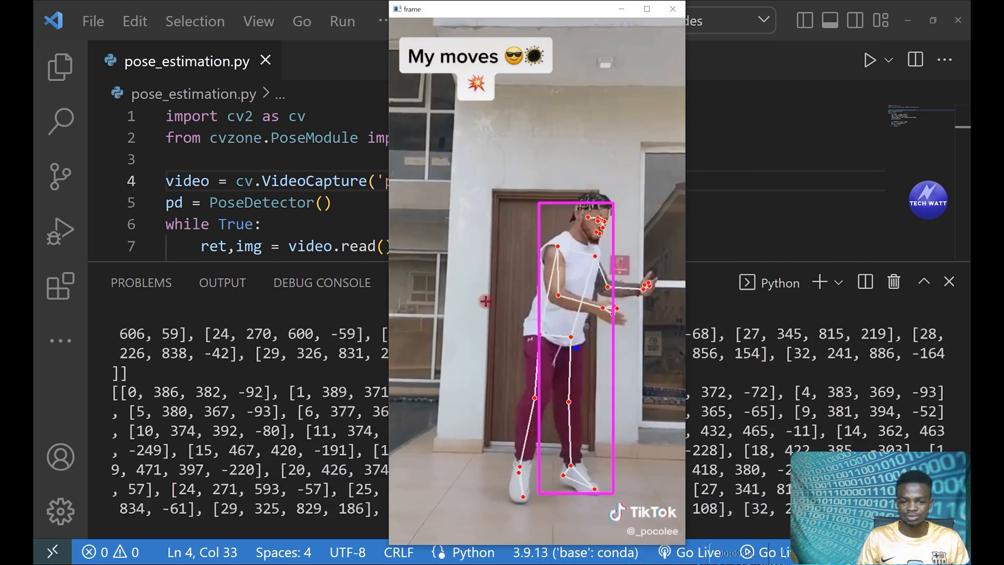
click(672, 9)
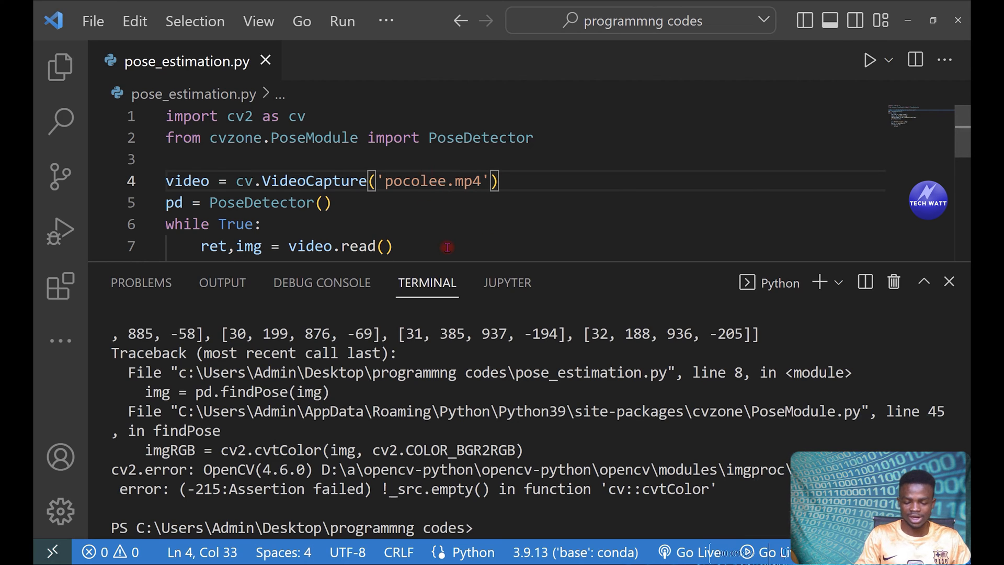
- Retype the line 4 VideoCapture file name so it reads 'dancegod.mp4'
text(p.mp4)
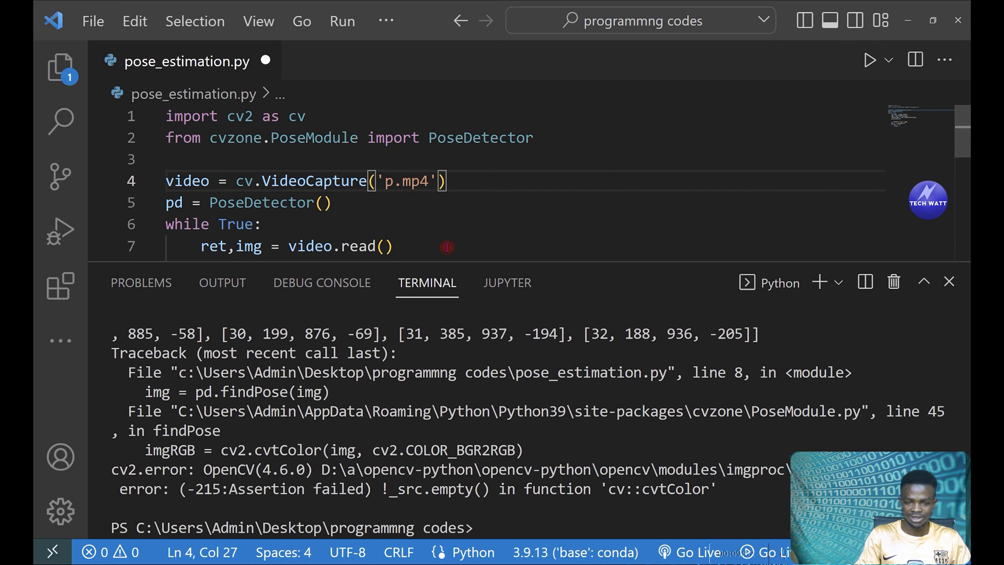
text(dance)
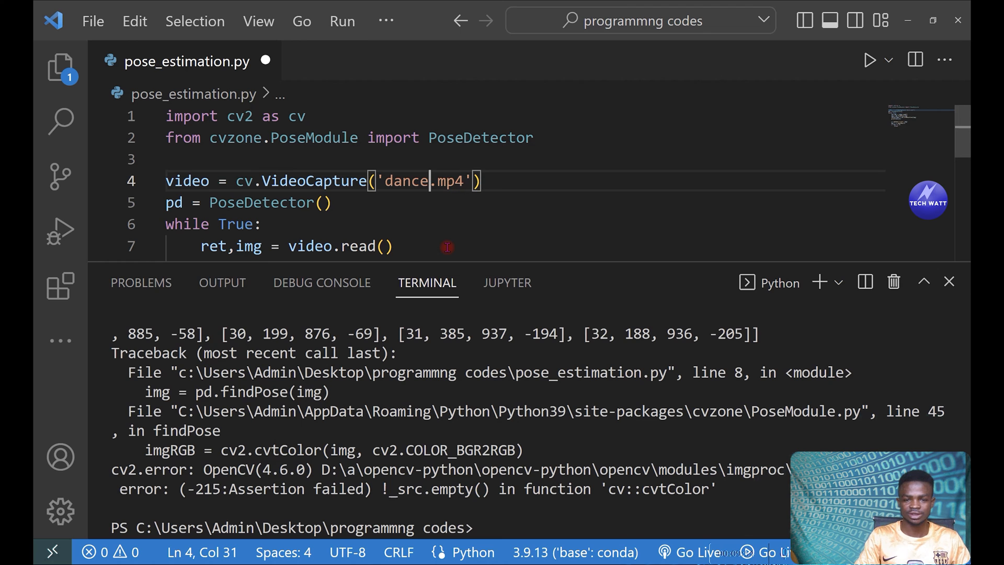
text(god)
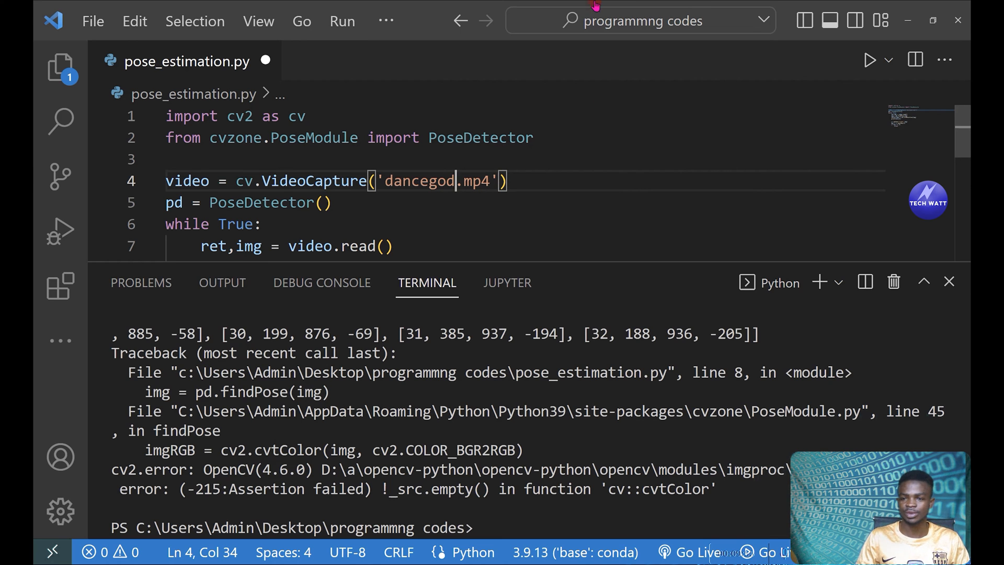